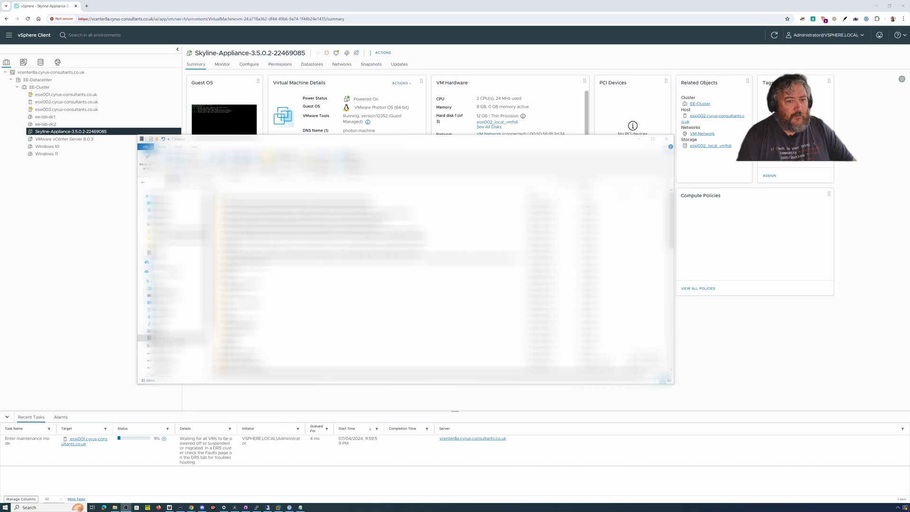
{"action": "mouse_move", "coordinate": [109, 306]}
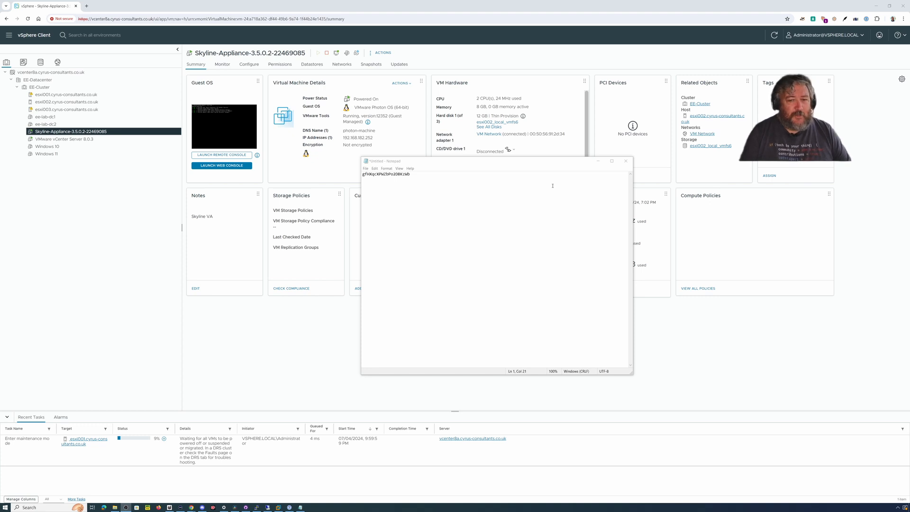
{"action": "mouse_move", "coordinate": [573, 217]}
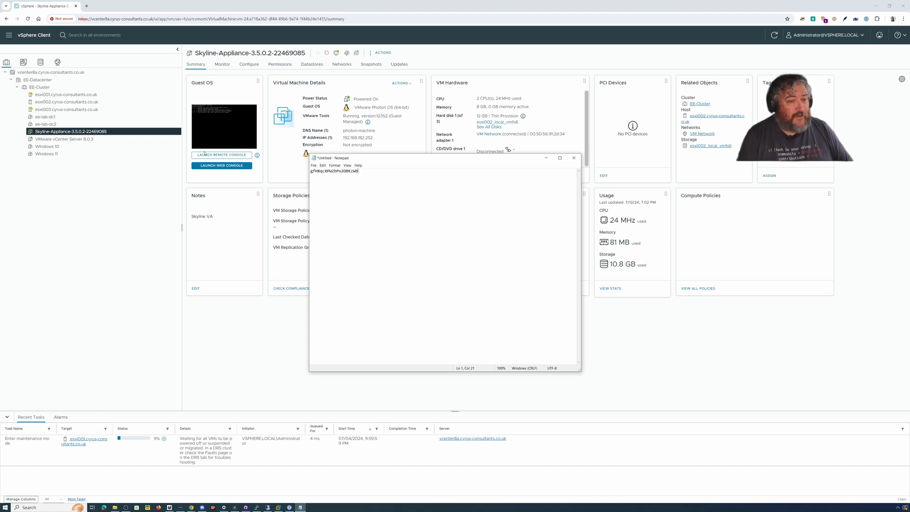
Step: Load the esxi003.cyrus-consultants.co.uk Host Client login page in a new Chrome tab
{"action": "left_click", "coordinate": [157, 6]}
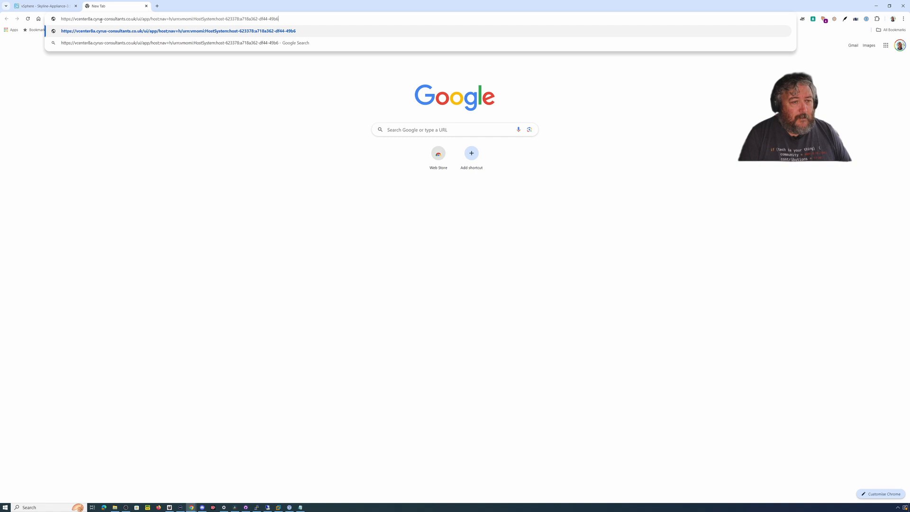
{"action": "key", "text": "backspace"}
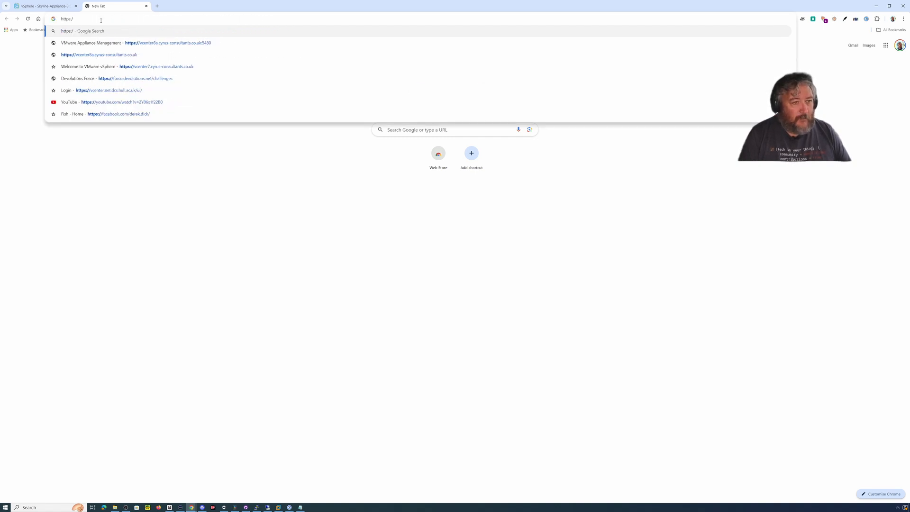
{"action": "type", "text": "esxi003.cyru"}
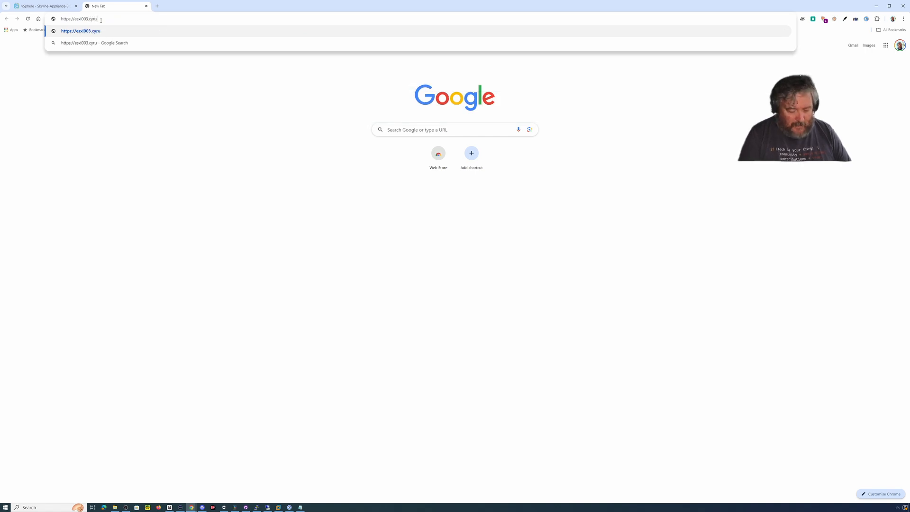
{"action": "type", "text": "s-consult"}
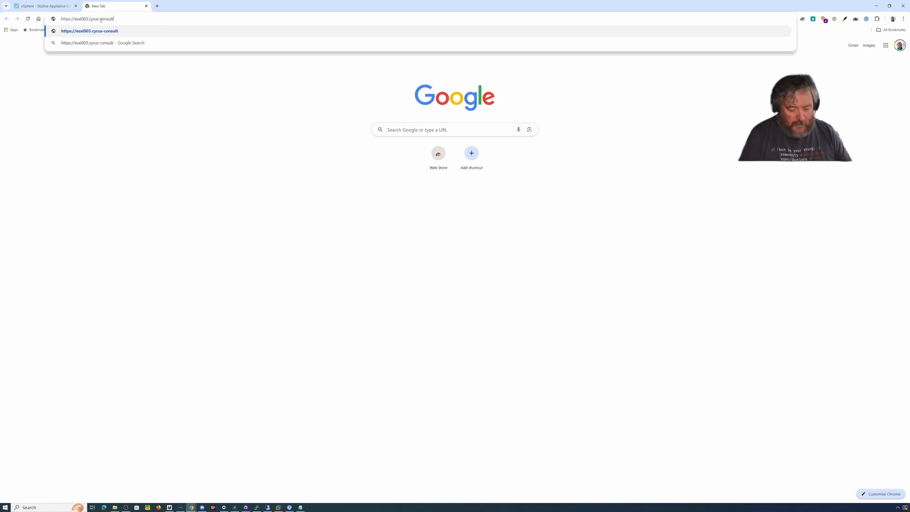
{"action": "type", "text": "tants.co.uk/ui/#/login"}
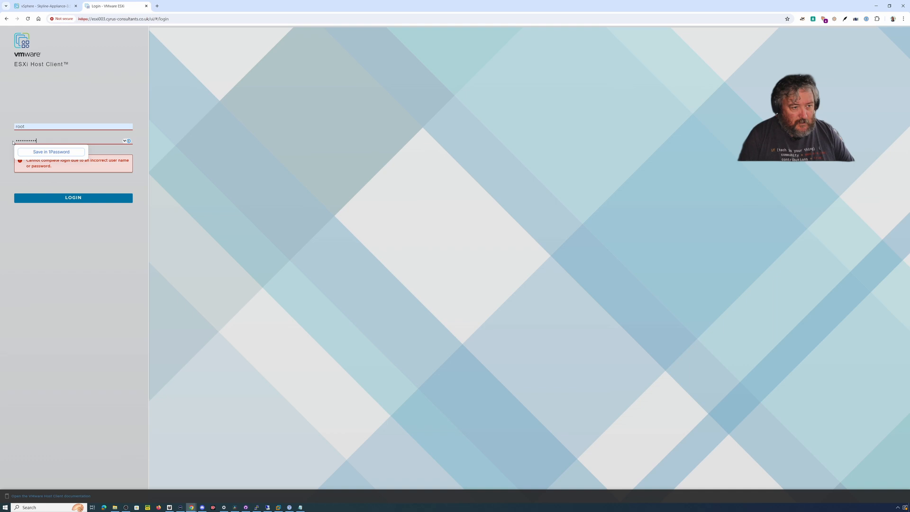
Step: Log in to esxi003 as root, dismiss the save-login and welcome prompts, and open the root menu
{"action": "left_click", "coordinate": [73, 198]}
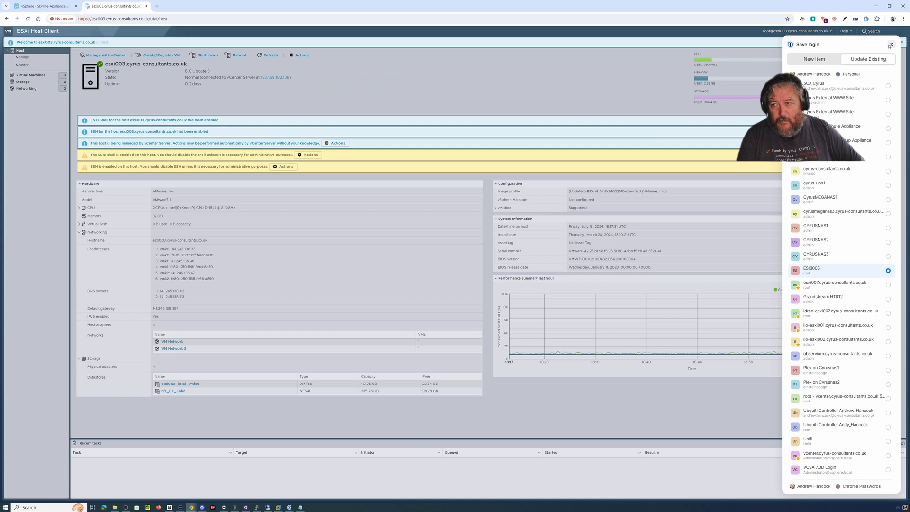
{"action": "left_click", "coordinate": [888, 44]}
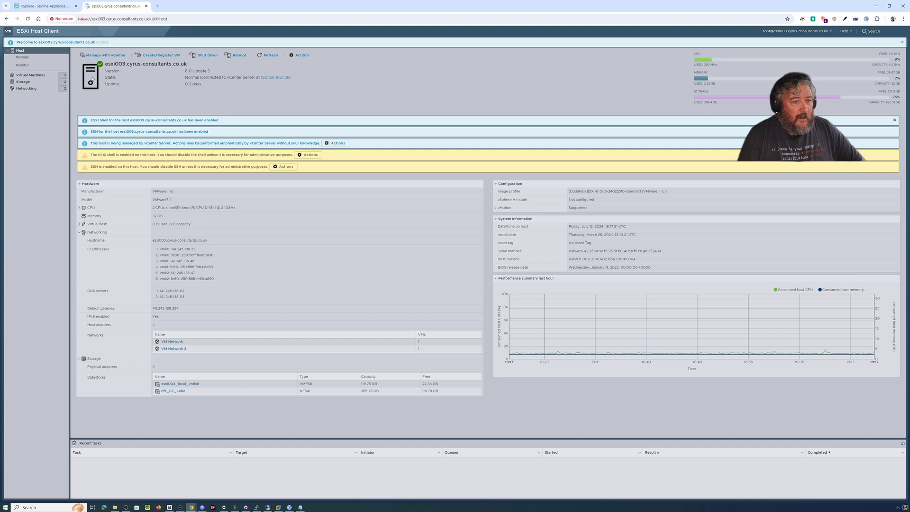
{"action": "left_click", "coordinate": [88, 41]}
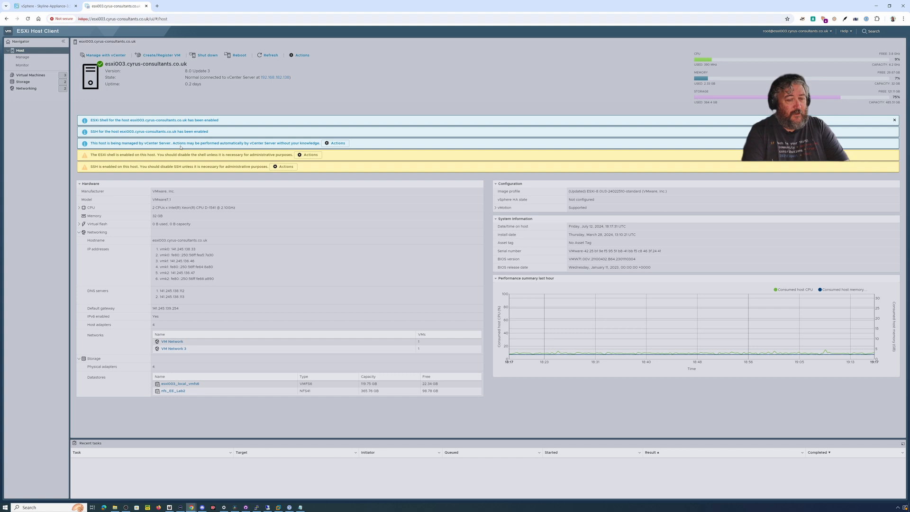
{"action": "left_click", "coordinate": [24, 81]}
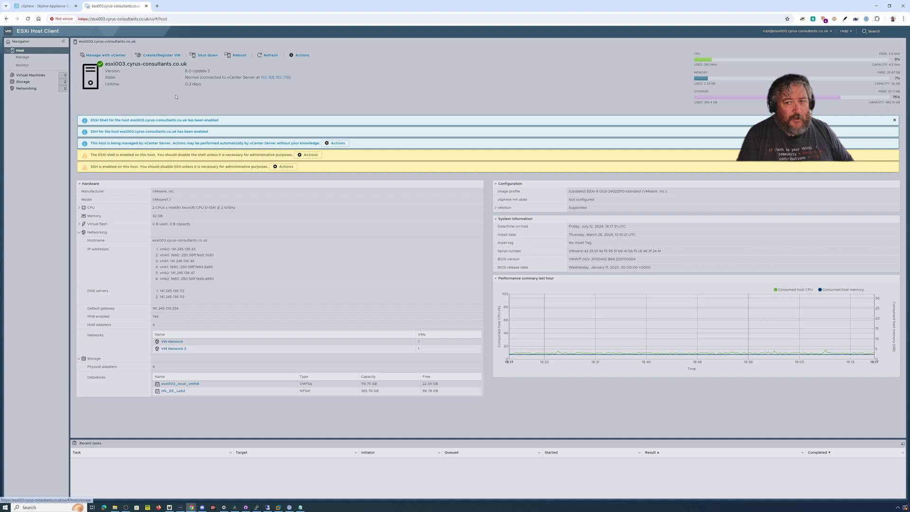
{"action": "mouse_move", "coordinate": [618, 91]}
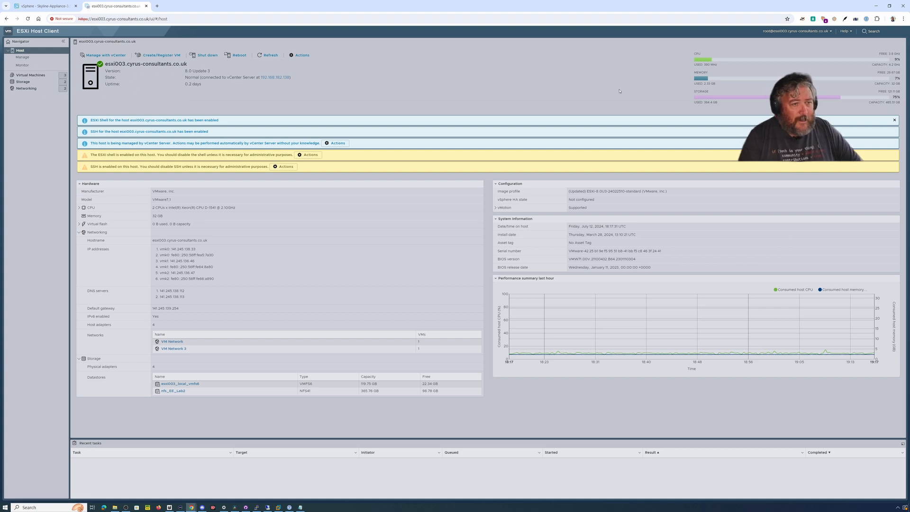
{"action": "left_click", "coordinate": [795, 31]}
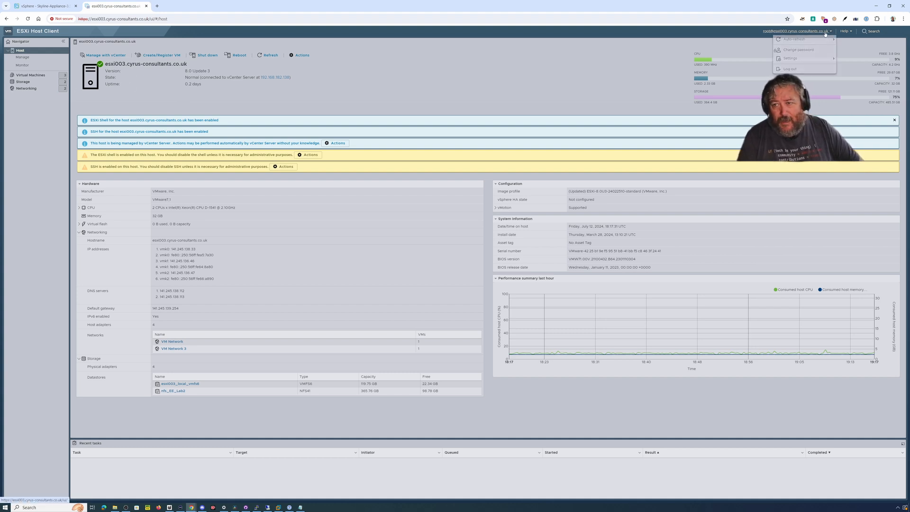
Step: Log out, then retry logging in as root with the pasted noted password
{"action": "left_click", "coordinate": [790, 68]}
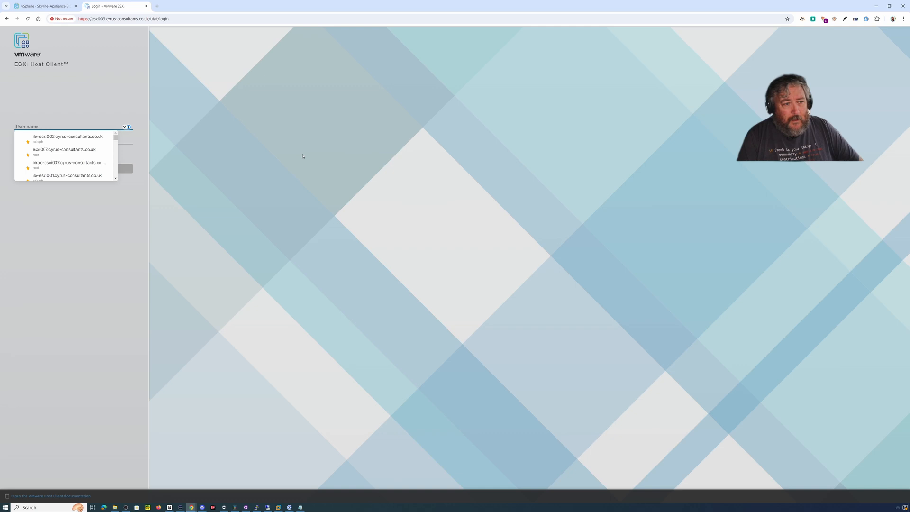
{"action": "type", "text": "root"}
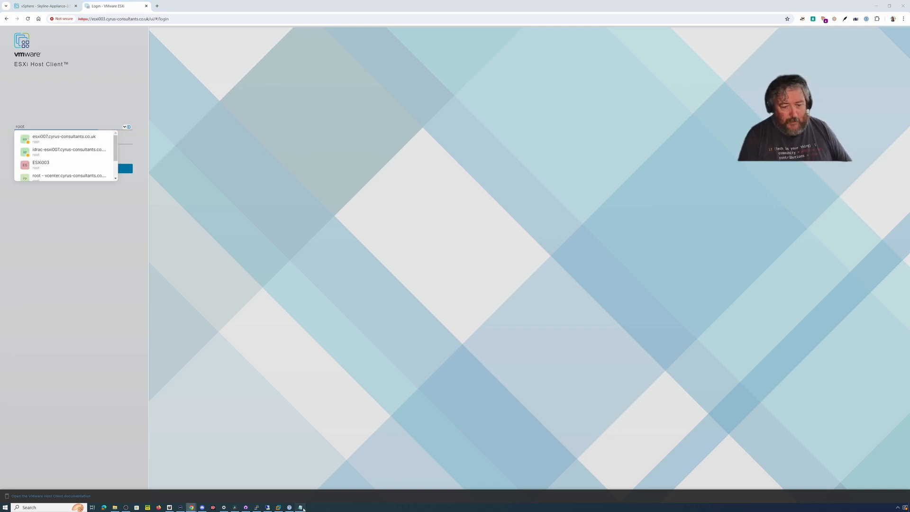
{"action": "left_click", "coordinate": [300, 507]}
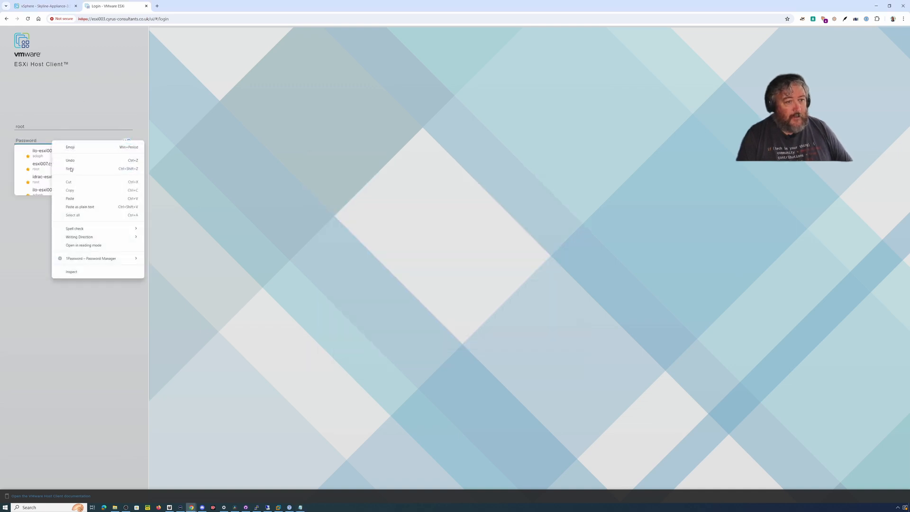
{"action": "left_click", "coordinate": [70, 198]}
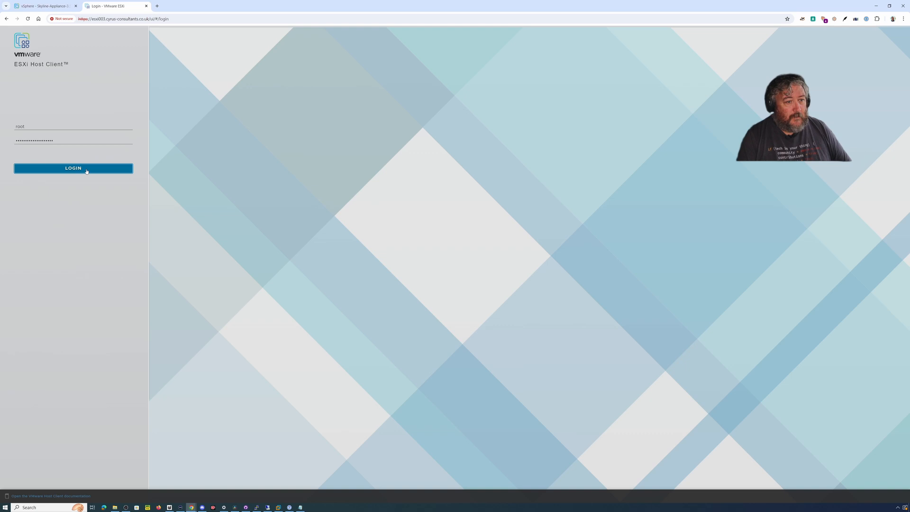
{"action": "left_click", "coordinate": [73, 168]}
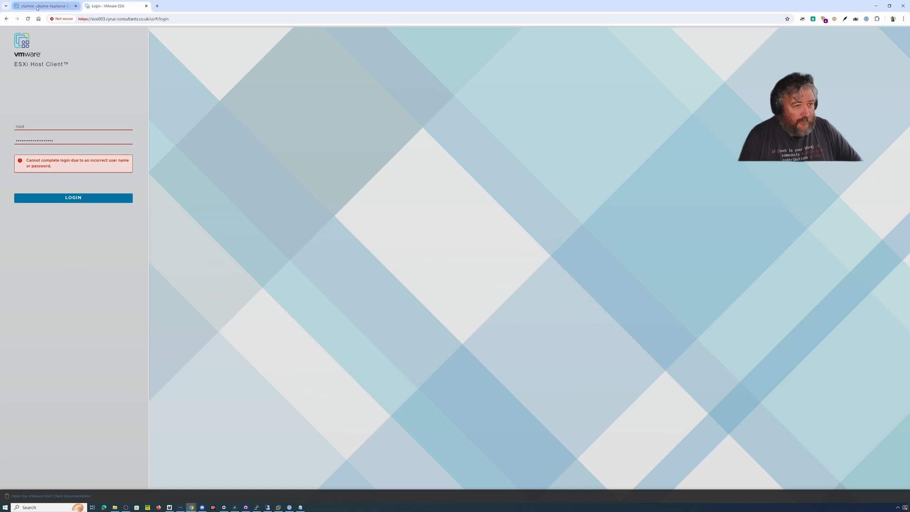
Step: Back in vSphere, extract a host profile from esxi002 named esxi002-host-profile
{"action": "left_click", "coordinate": [41, 6]}
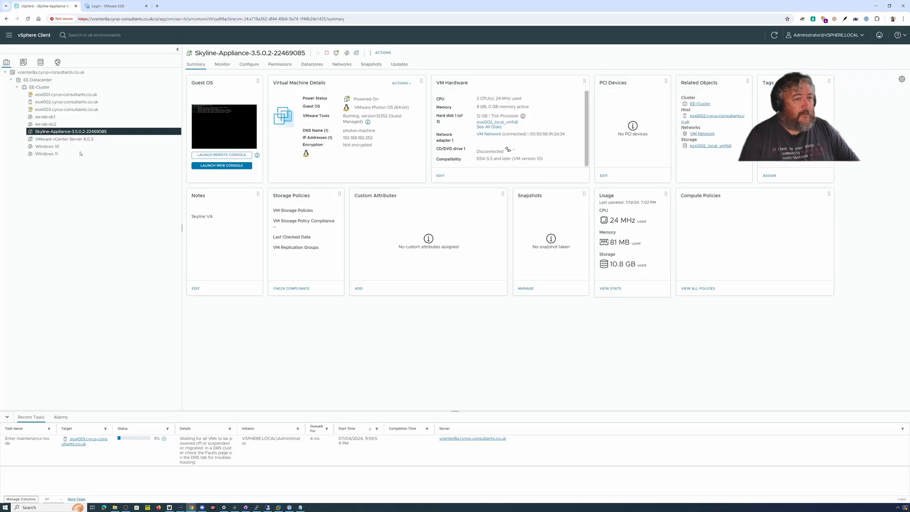
{"action": "mouse_move", "coordinate": [66, 101]}
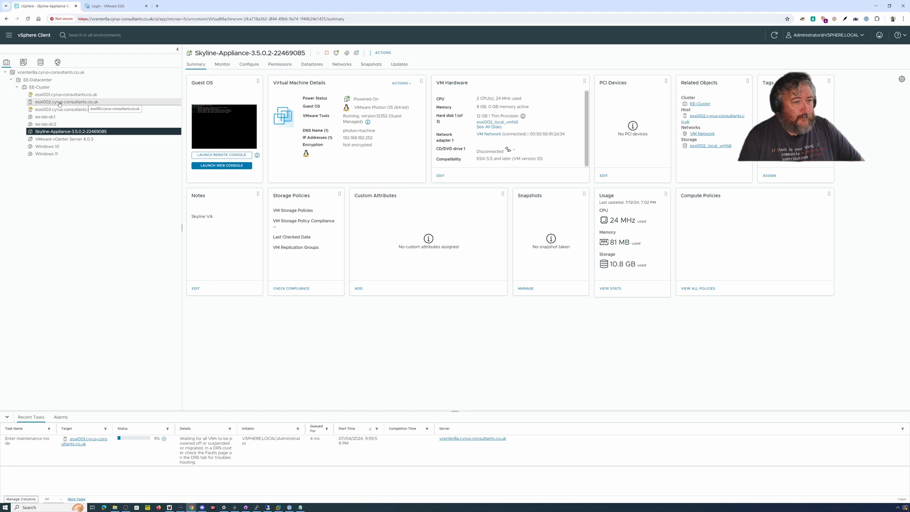
{"action": "right_click", "coordinate": [66, 101]}
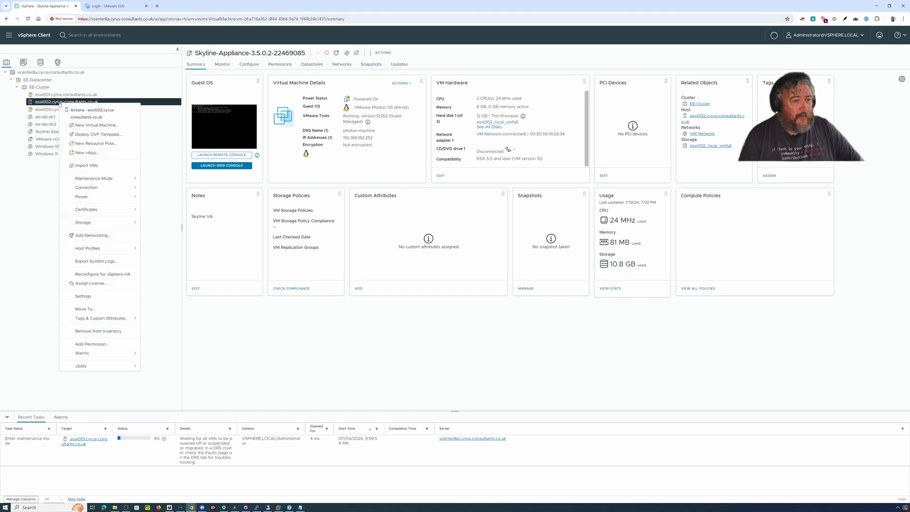
{"action": "left_click", "coordinate": [47, 110]}
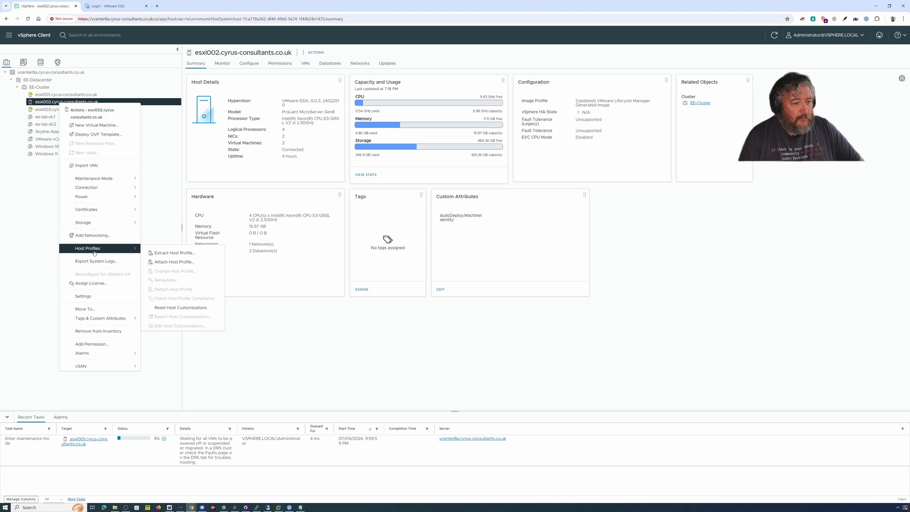
{"action": "mouse_move", "coordinate": [174, 253]}
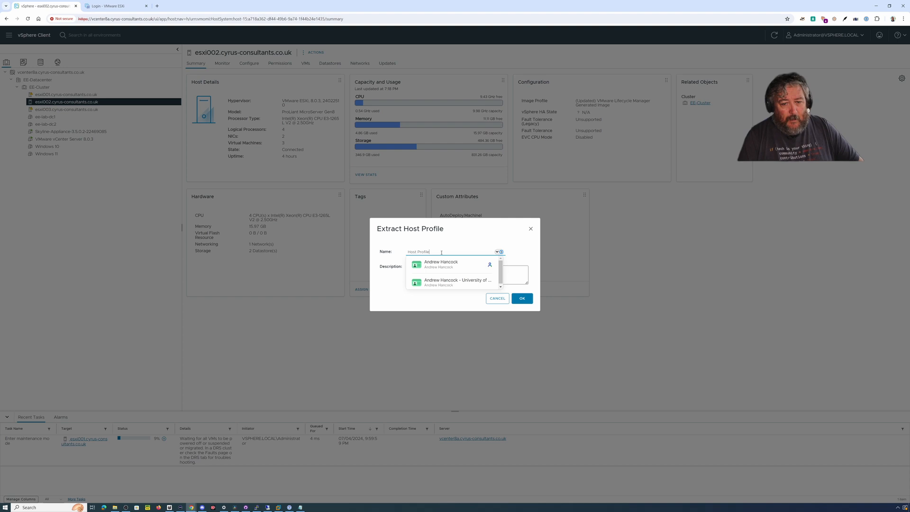
{"action": "type", "text": "ss"}
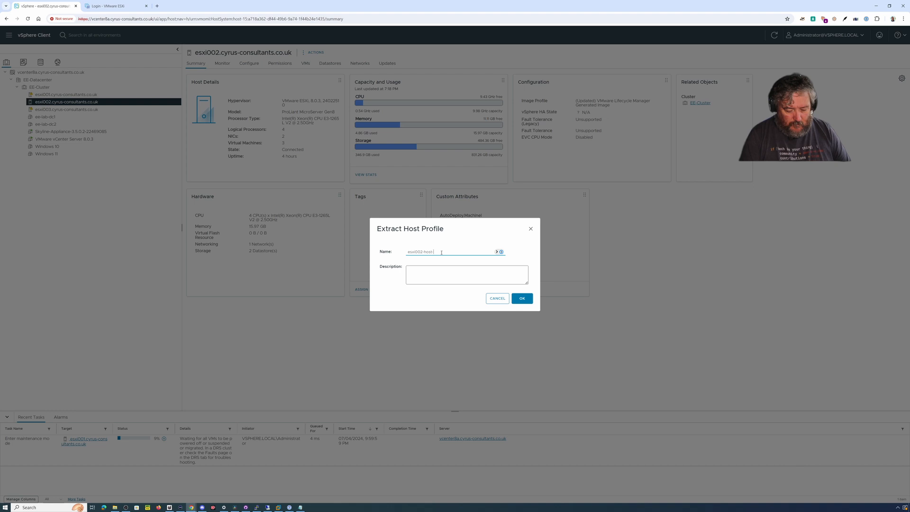
{"action": "type", "text": "-profile"}
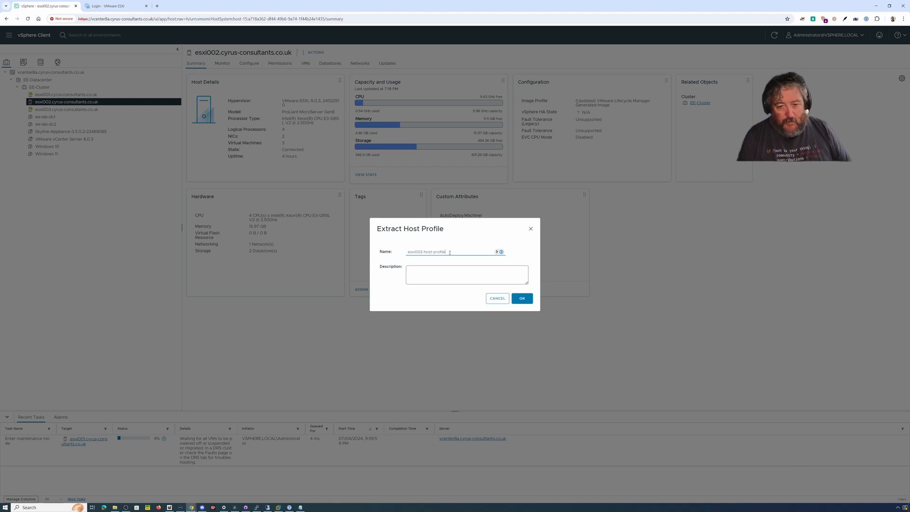
{"action": "left_click", "coordinate": [466, 274]}
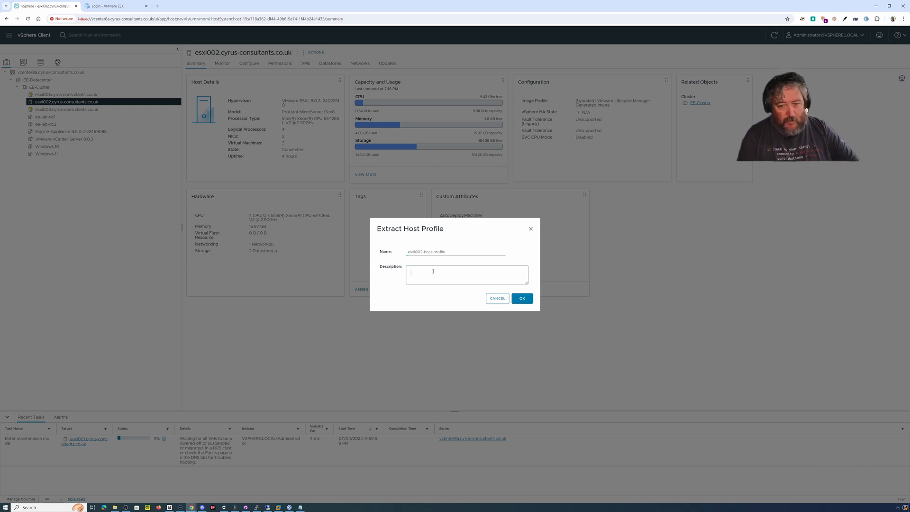
{"action": "left_click", "coordinate": [496, 298]}
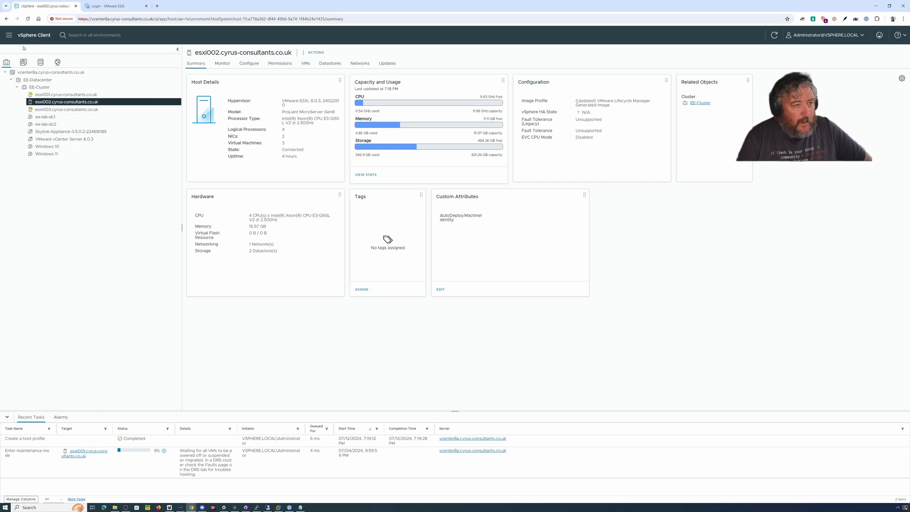
Step: Go to Policies and Profiles > Host Profiles and select esxi002-host-profile
{"action": "left_click", "coordinate": [9, 34]}
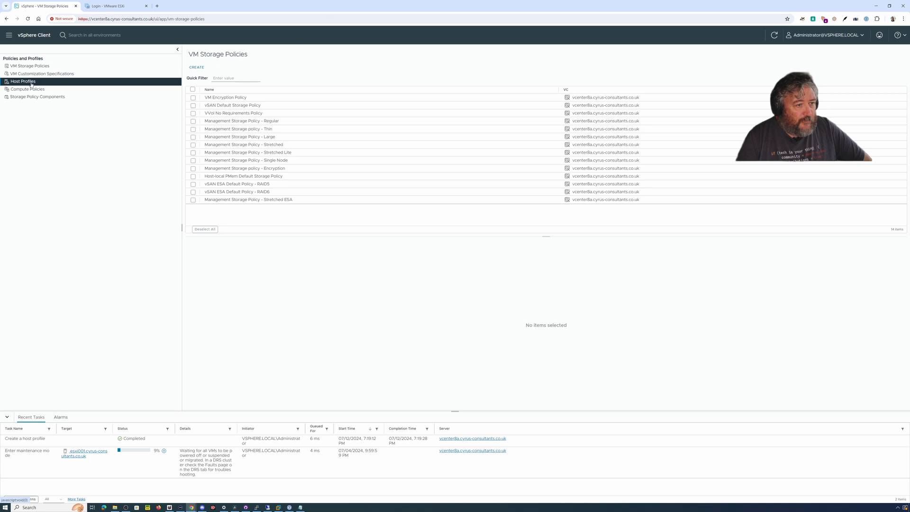
{"action": "left_click", "coordinate": [22, 81]}
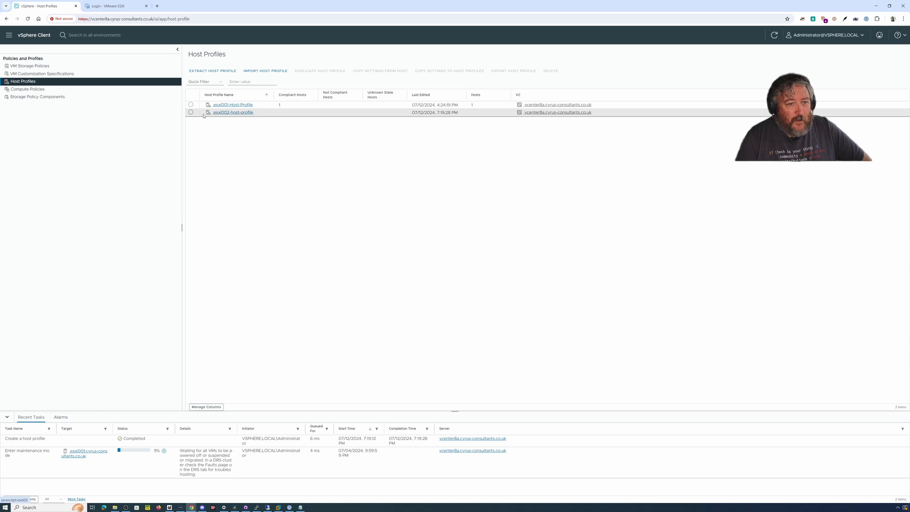
{"action": "left_click", "coordinate": [232, 112]}
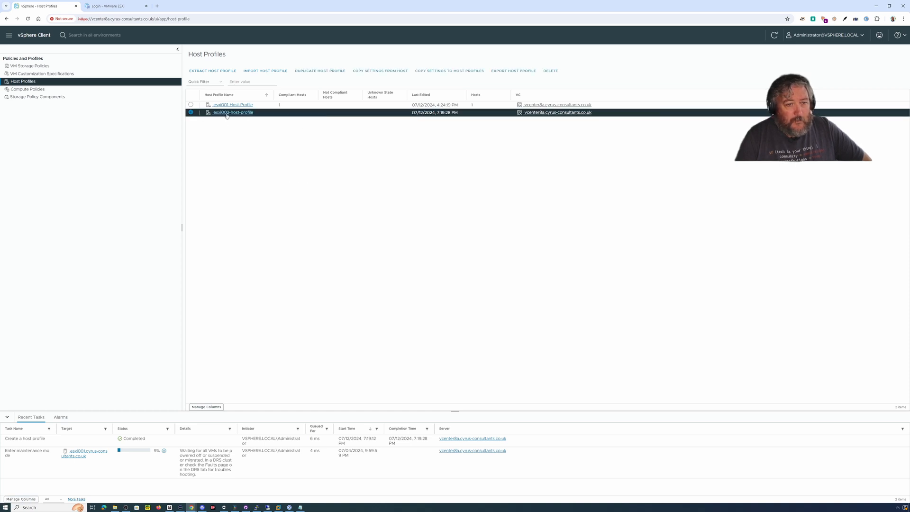
Step: Choose Edit Host Profile from esxi002-host-profile's context menu
{"action": "right_click", "coordinate": [232, 112]}
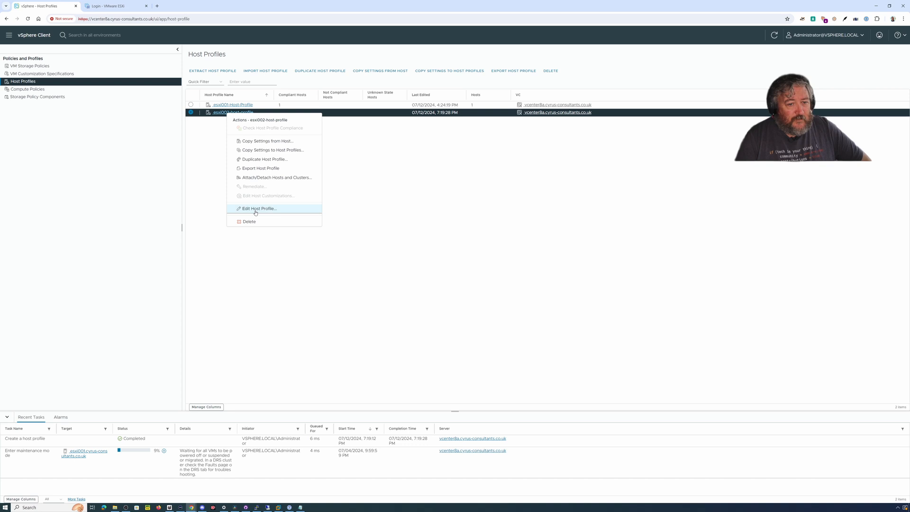
{"action": "left_click", "coordinate": [259, 209]}
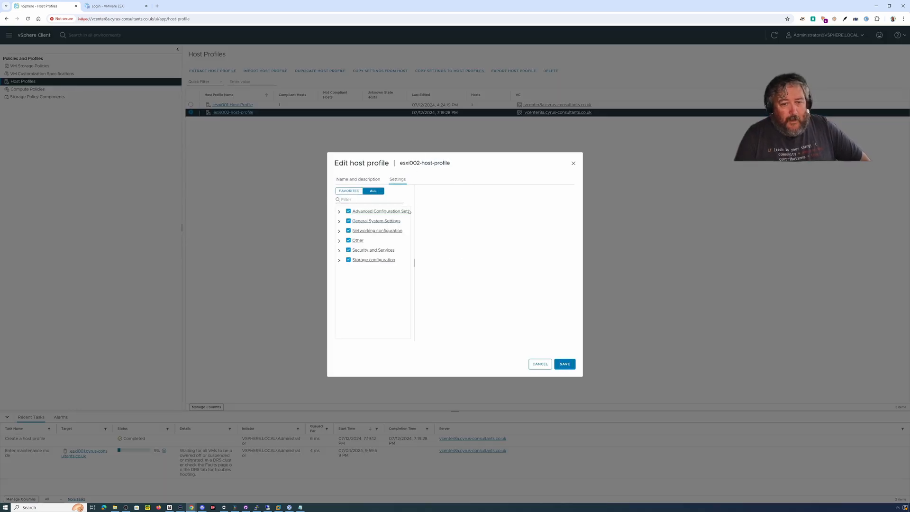
Step: Exclude the Advanced Configuration, Storage, Service and Firewall configuration settings
{"action": "left_click", "coordinate": [347, 211]}
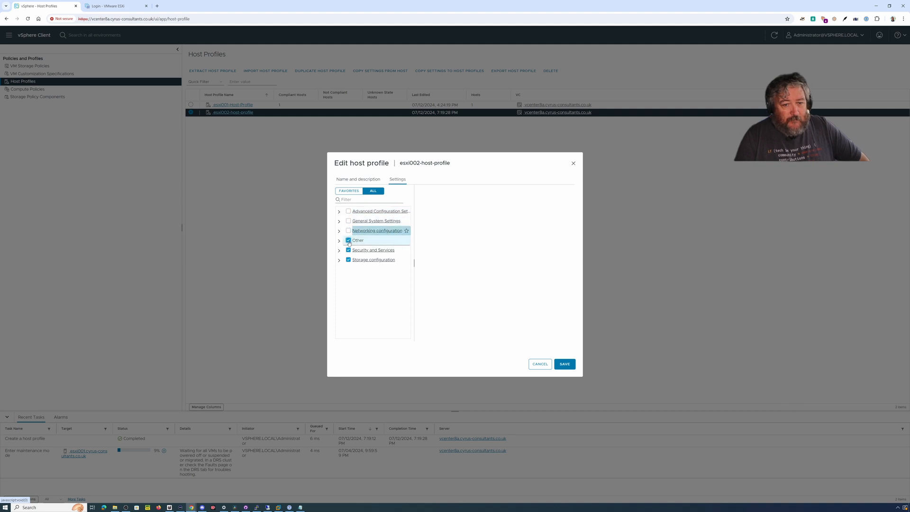
{"action": "left_click", "coordinate": [348, 259]}
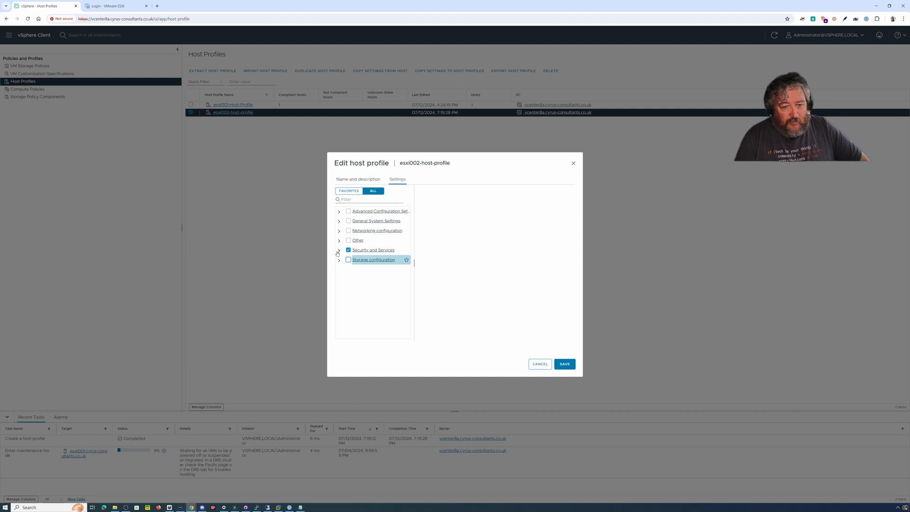
{"action": "left_click", "coordinate": [338, 250]}
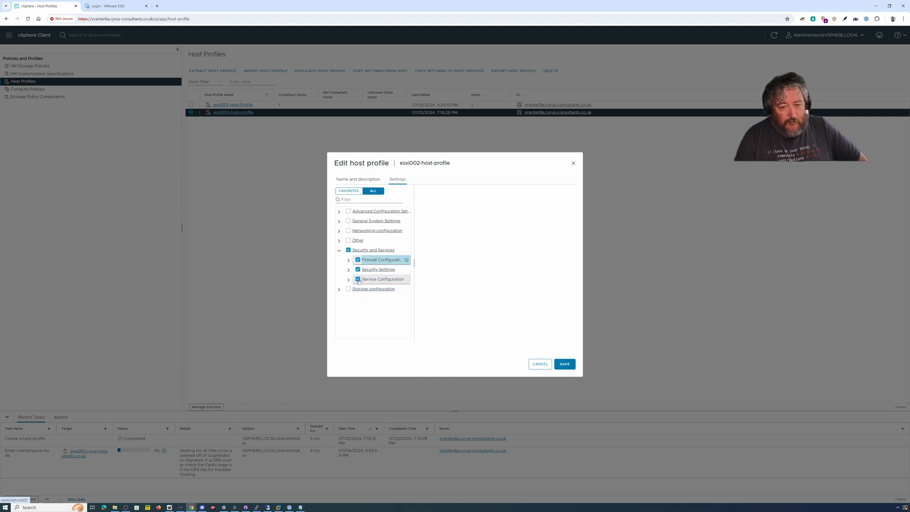
{"action": "left_click", "coordinate": [357, 279]}
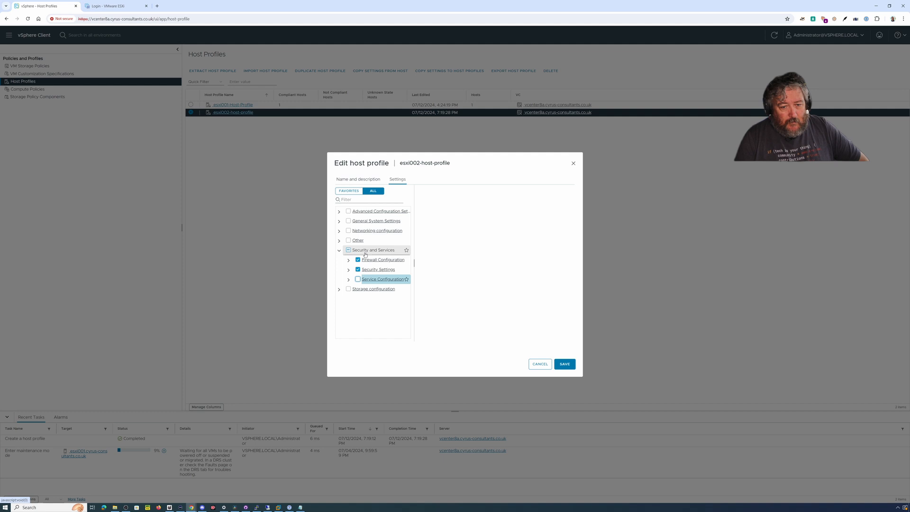
{"action": "left_click", "coordinate": [358, 259]}
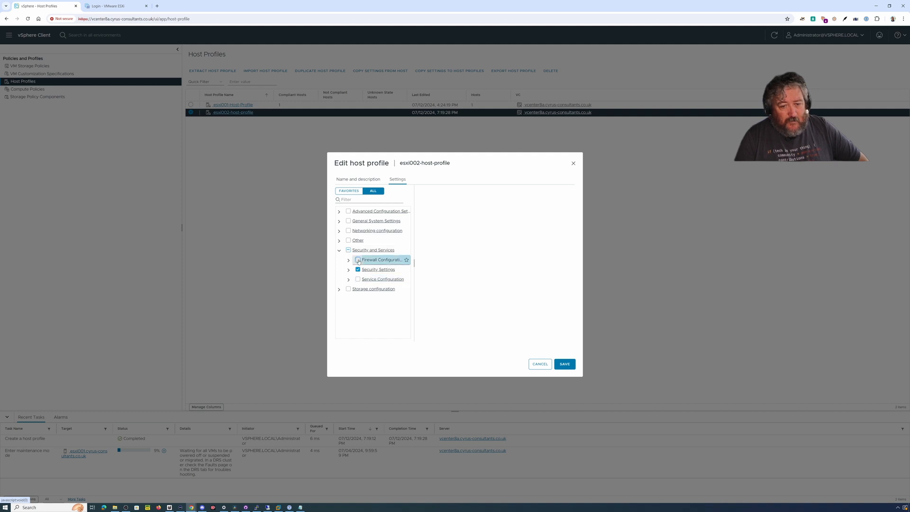
Step: Under Security Settings, exclude Host Acceptance Level, Role and Lockdown Mode, showing root's configuration
{"action": "left_click", "coordinate": [348, 269]}
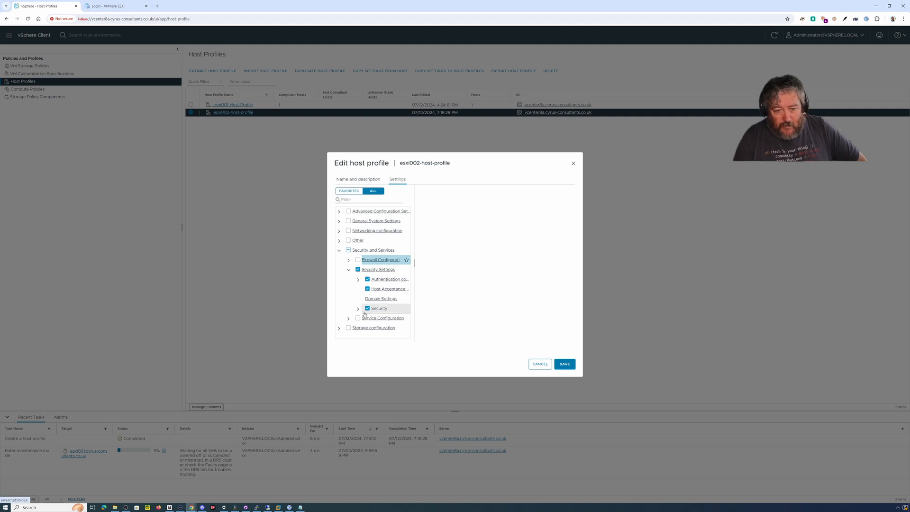
{"action": "left_click", "coordinate": [358, 308]}
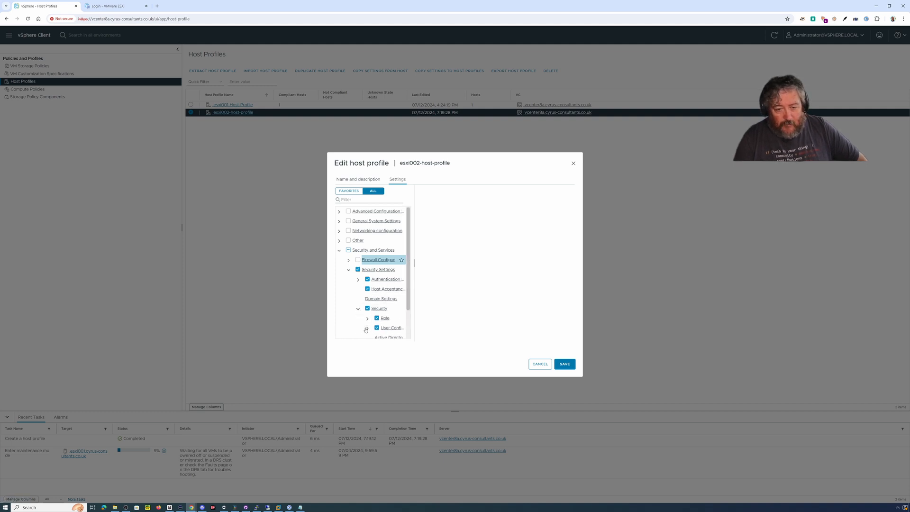
{"action": "left_click", "coordinate": [367, 327]}
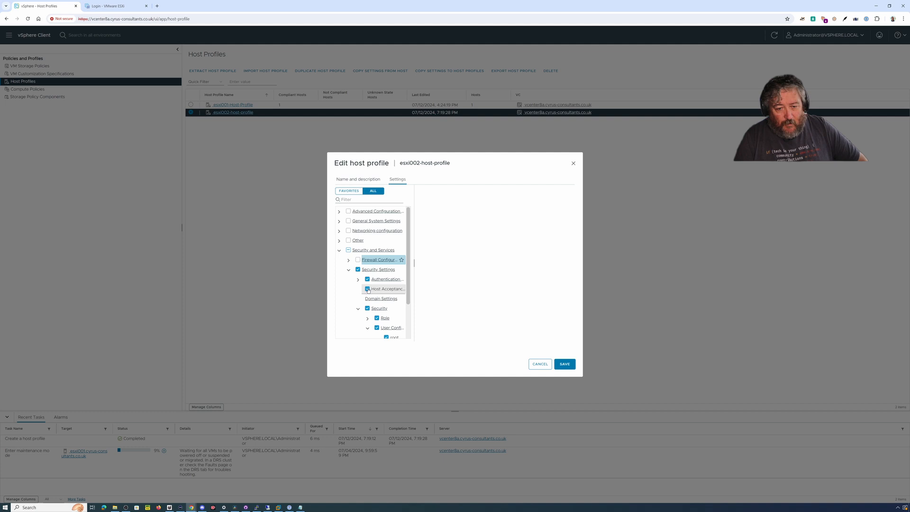
{"action": "left_click", "coordinate": [387, 289]}
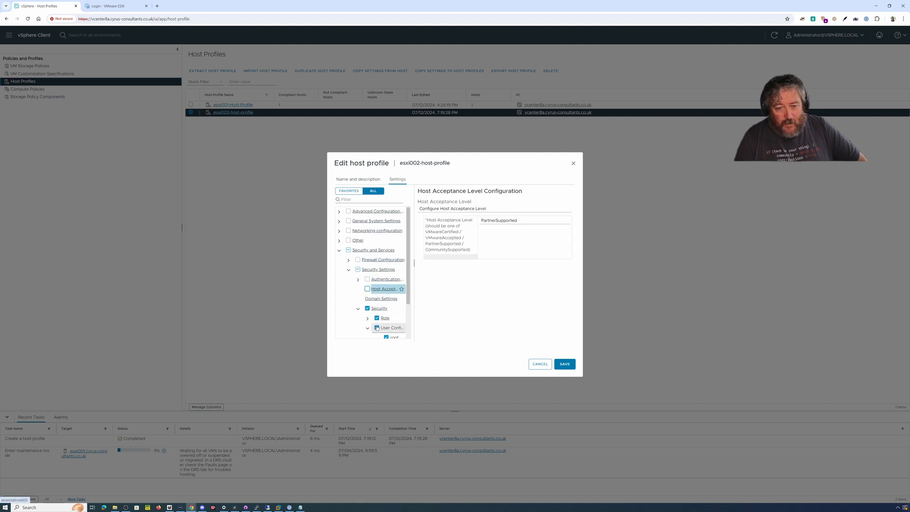
{"action": "left_click", "coordinate": [385, 318]}
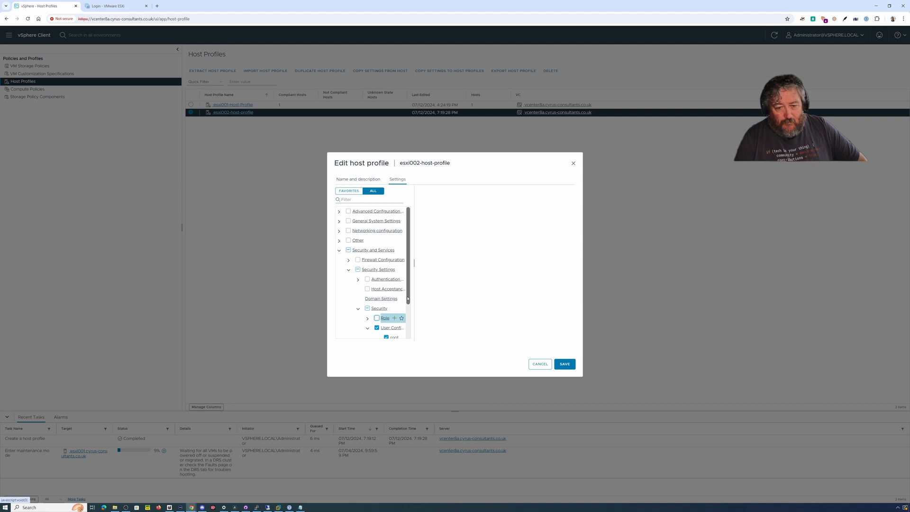
{"action": "scroll", "scroll_direction": "down", "scroll_amount": 3}
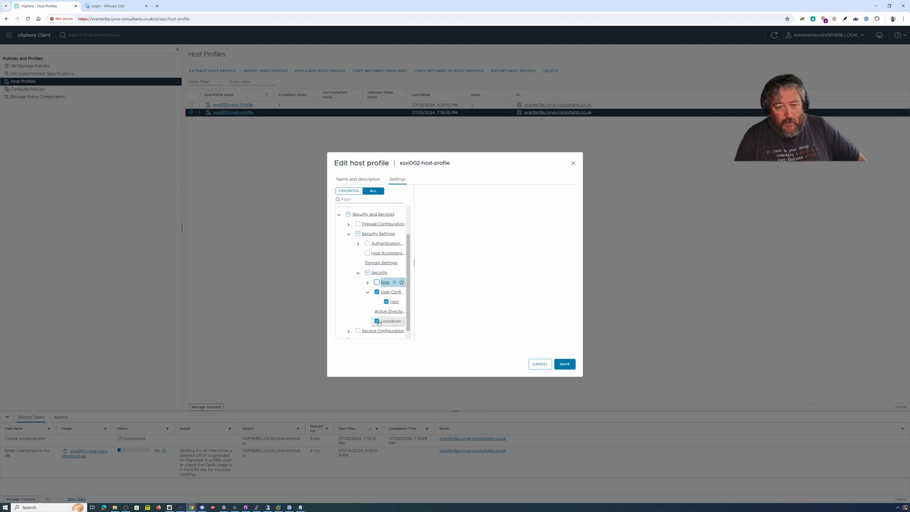
{"action": "left_click", "coordinate": [390, 321]}
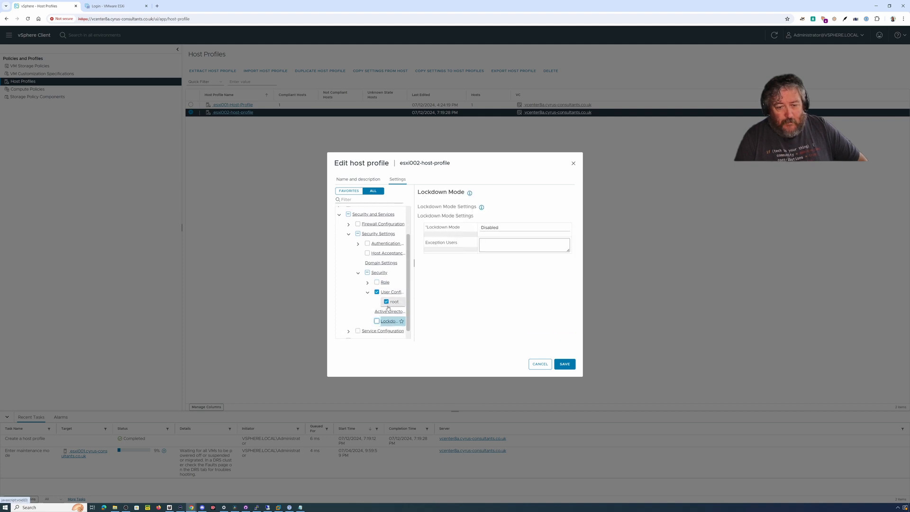
{"action": "left_click", "coordinate": [394, 301]}
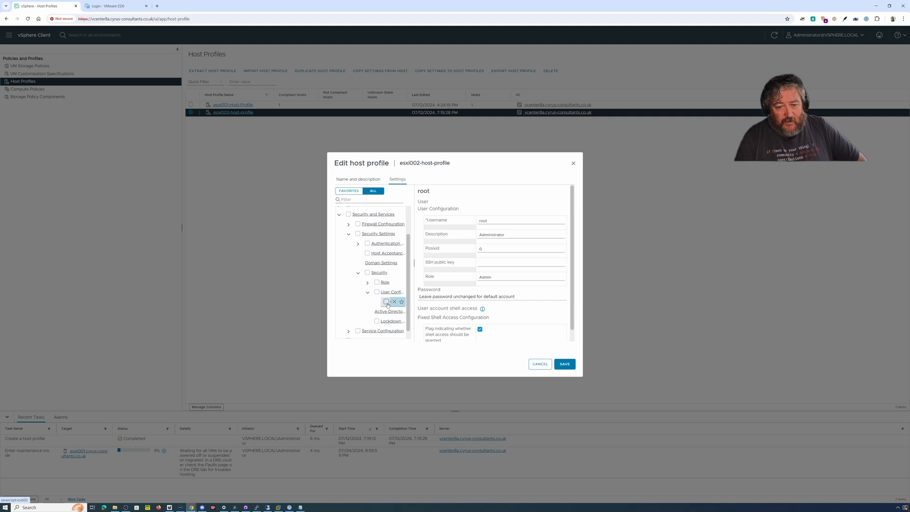
Step: Give root a fixed password, pasted into Password and Confirm password, and save the profile
{"action": "left_click", "coordinate": [386, 301]}
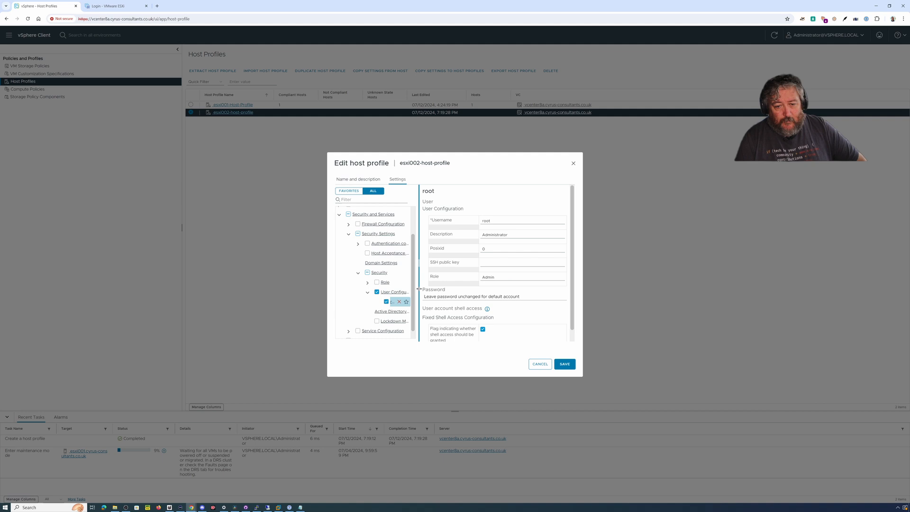
{"action": "left_click", "coordinate": [493, 297]}
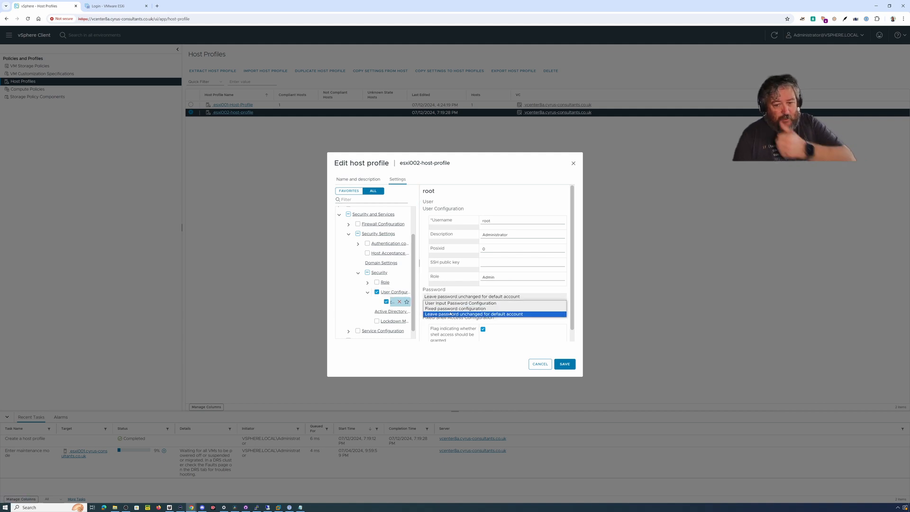
{"action": "left_click", "coordinate": [455, 308]}
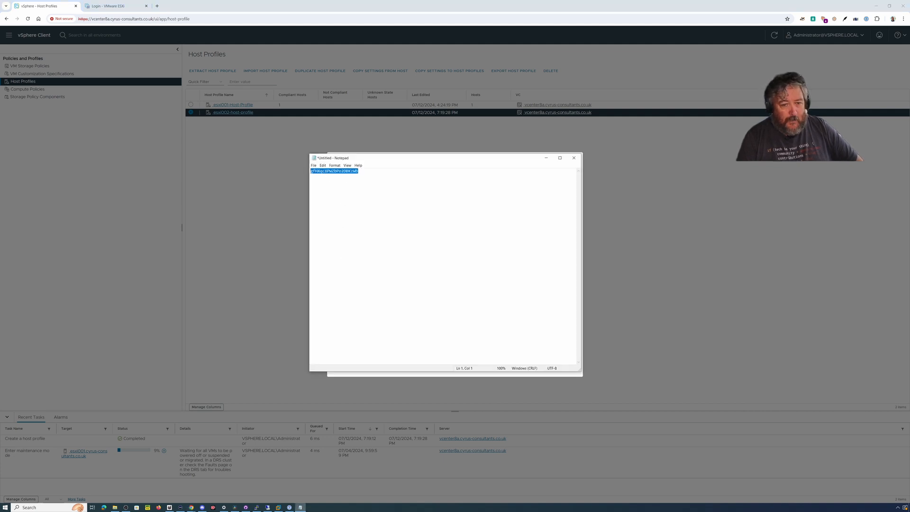
{"action": "mouse_move", "coordinate": [519, 160]}
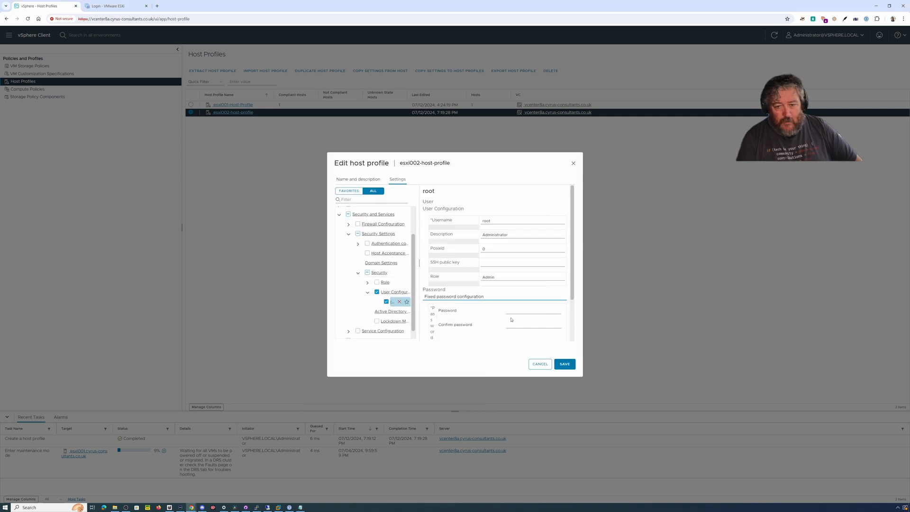
{"action": "right_click", "coordinate": [532, 310]}
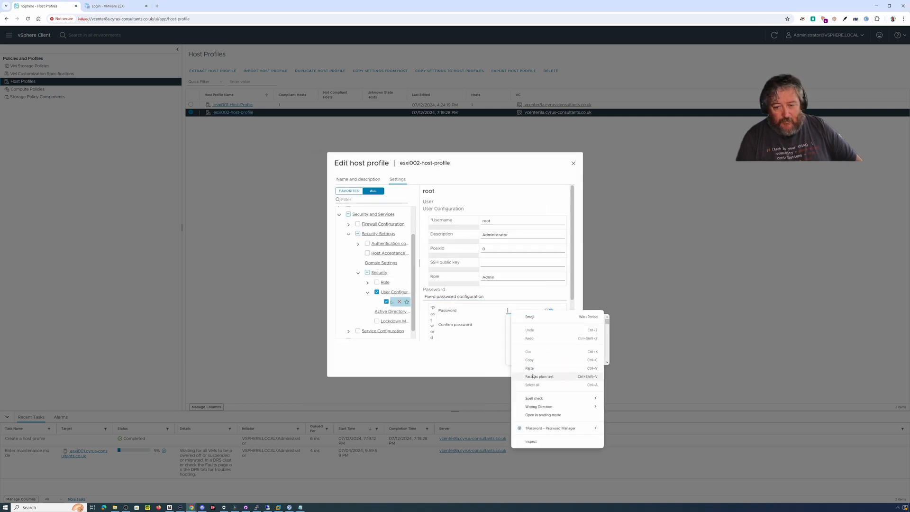
{"action": "left_click", "coordinate": [530, 367]}
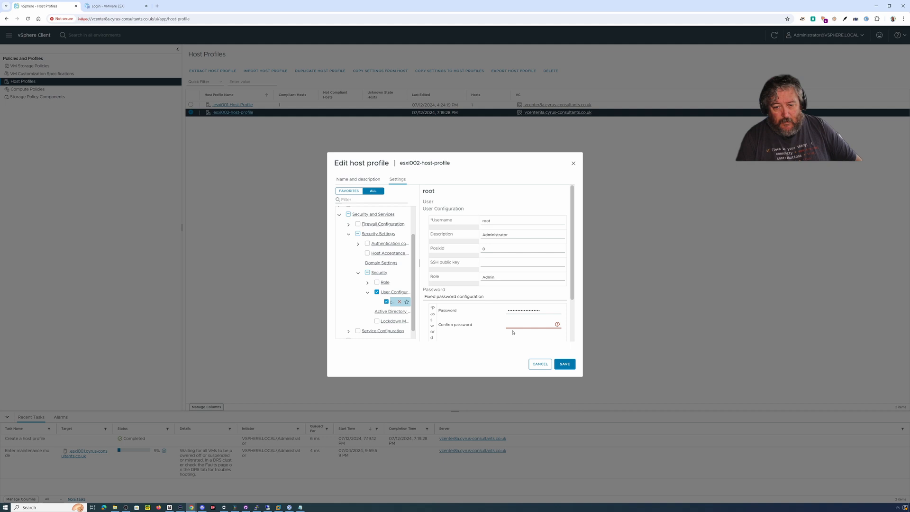
{"action": "left_click", "coordinate": [531, 324]}
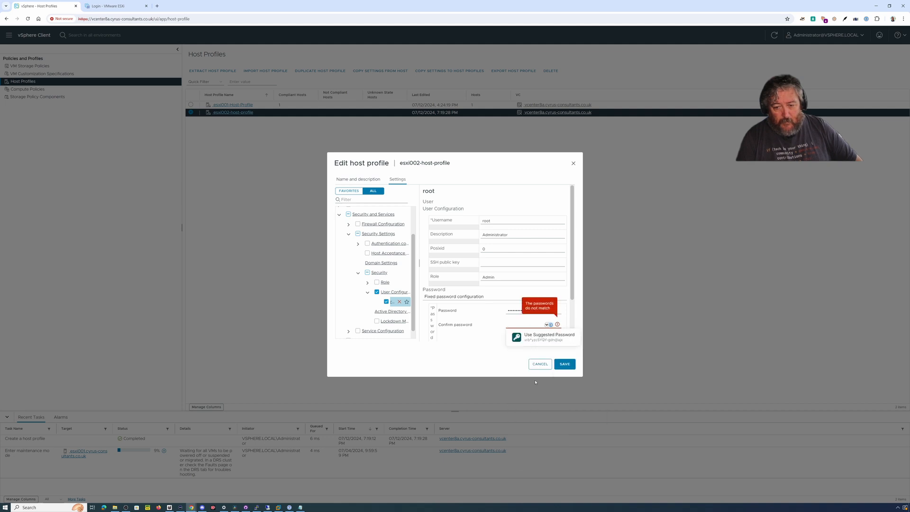
{"action": "left_click", "coordinate": [547, 334]}
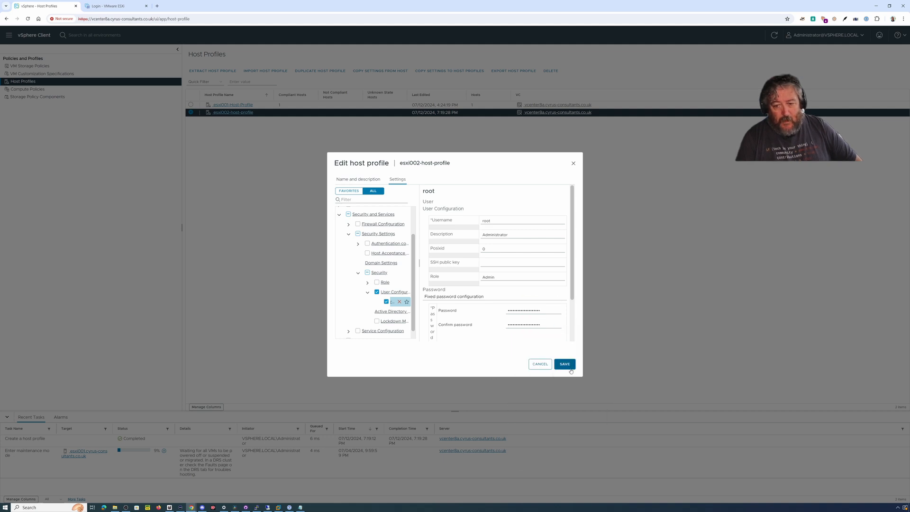
{"action": "left_click", "coordinate": [564, 364]}
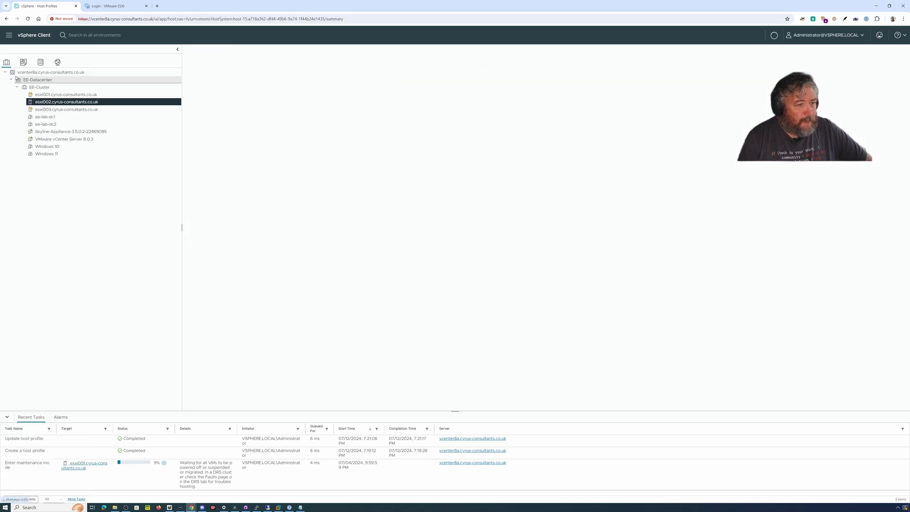
Step: Select host esxi003.cyrus-consultants.co.uk in the Hosts and Clusters inventory
{"action": "left_click", "coordinate": [66, 102]}
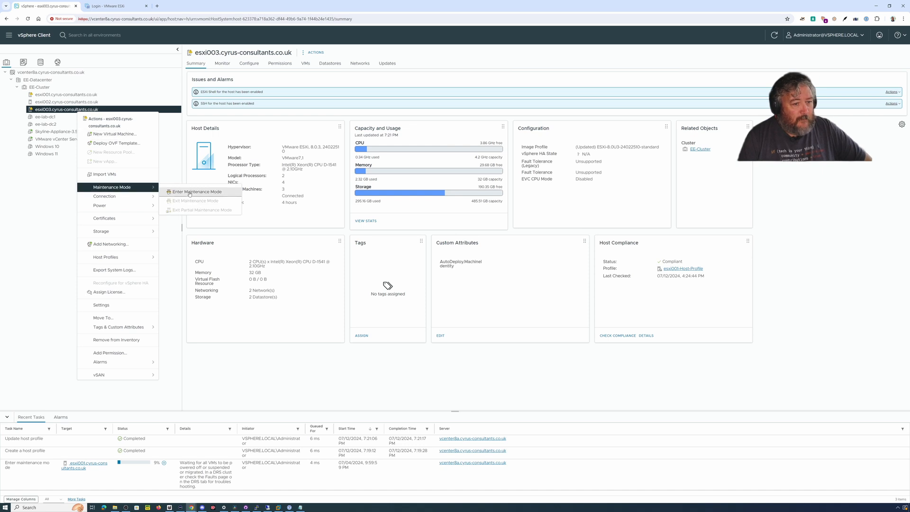
Step: Enter maintenance mode on esxi003, confirming and accepting the powered-on VMs warning
{"action": "left_click", "coordinate": [196, 191]}
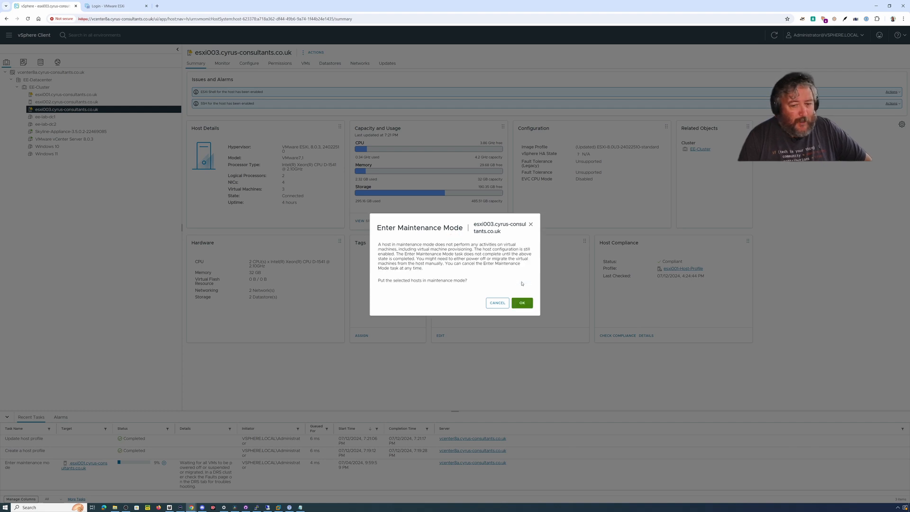
{"action": "left_click", "coordinate": [520, 302]}
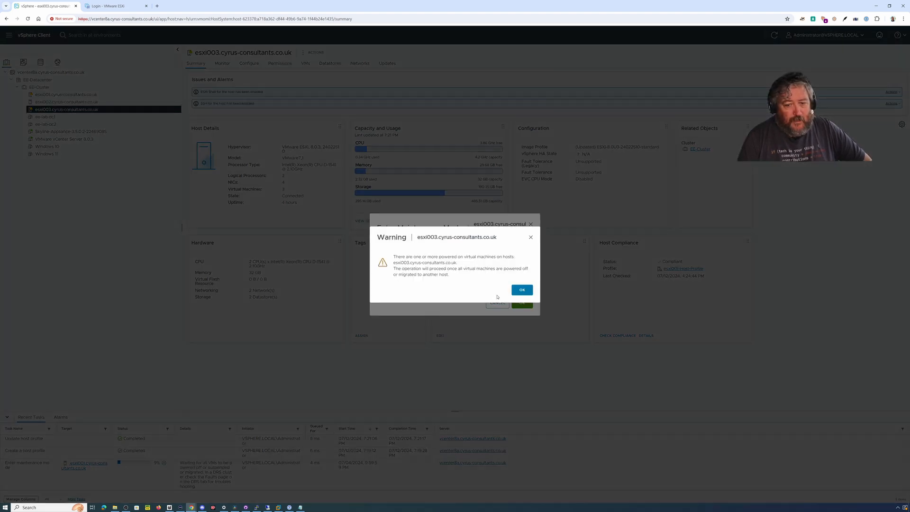
{"action": "left_click", "coordinate": [520, 289]}
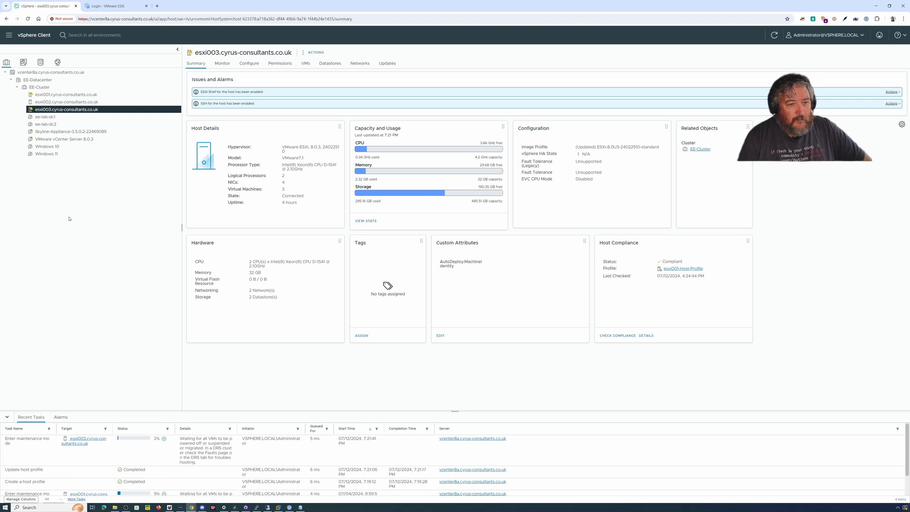
{"action": "mouse_move", "coordinate": [65, 124]}
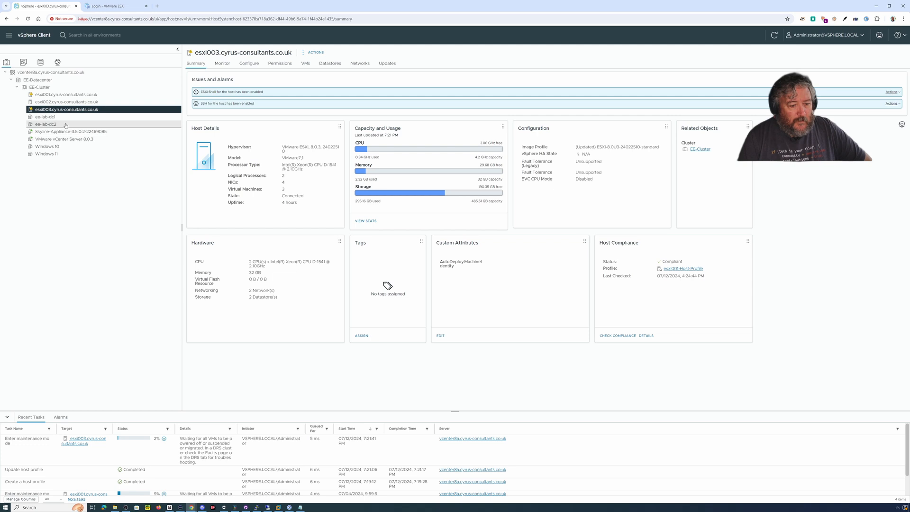
{"action": "mouse_move", "coordinate": [129, 241]}
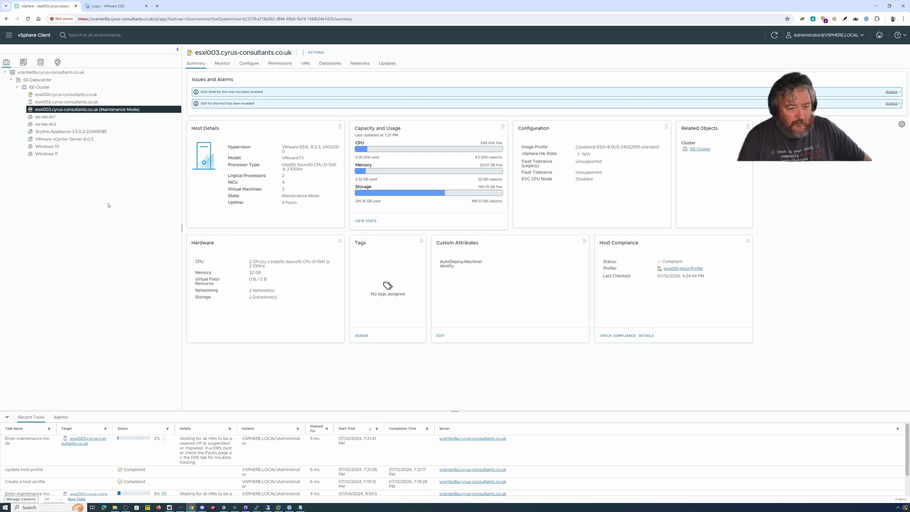
Step: Detach the existing host profile from esxi003 and confirm with Yes
{"action": "right_click", "coordinate": [87, 109]}
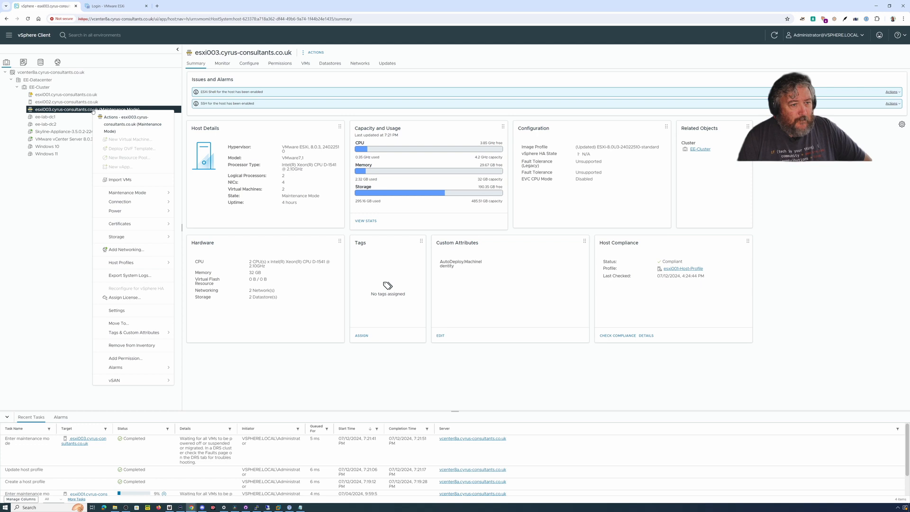
{"action": "left_click", "coordinate": [121, 262]}
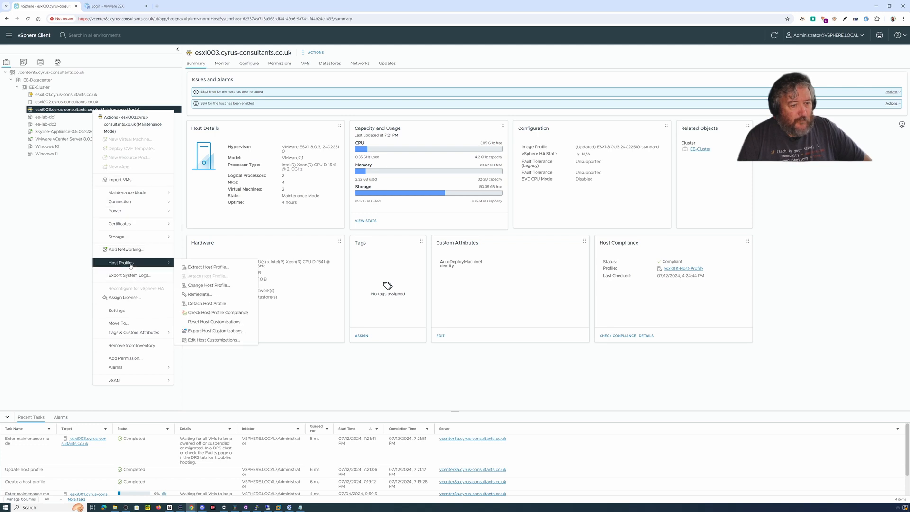
{"action": "mouse_move", "coordinate": [199, 294]}
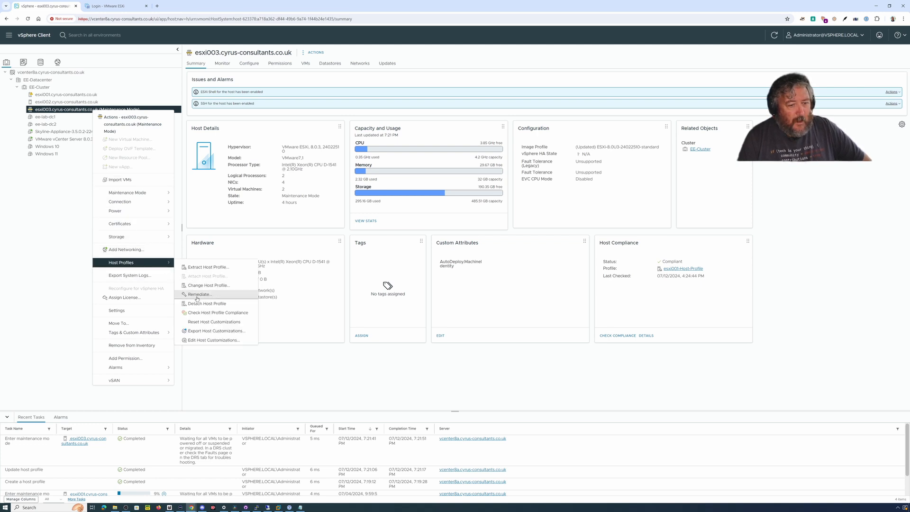
{"action": "mouse_move", "coordinate": [208, 285]}
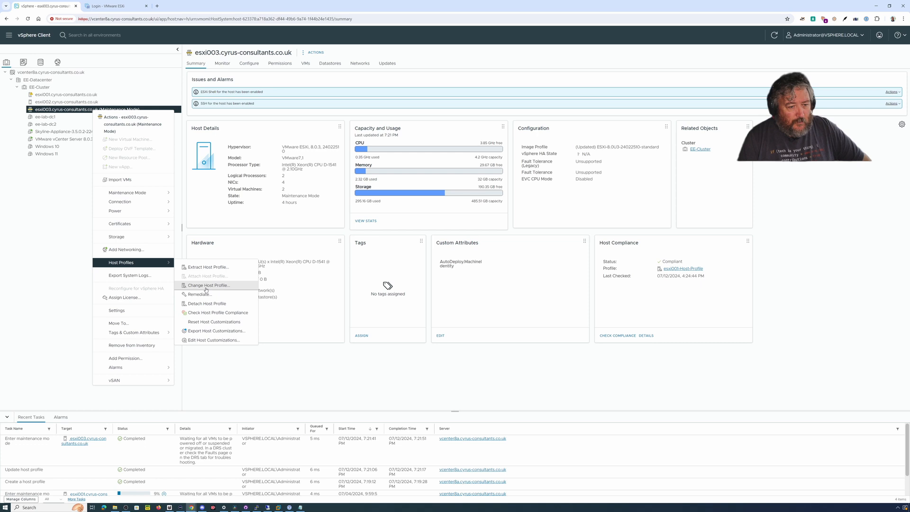
{"action": "mouse_move", "coordinate": [206, 303]}
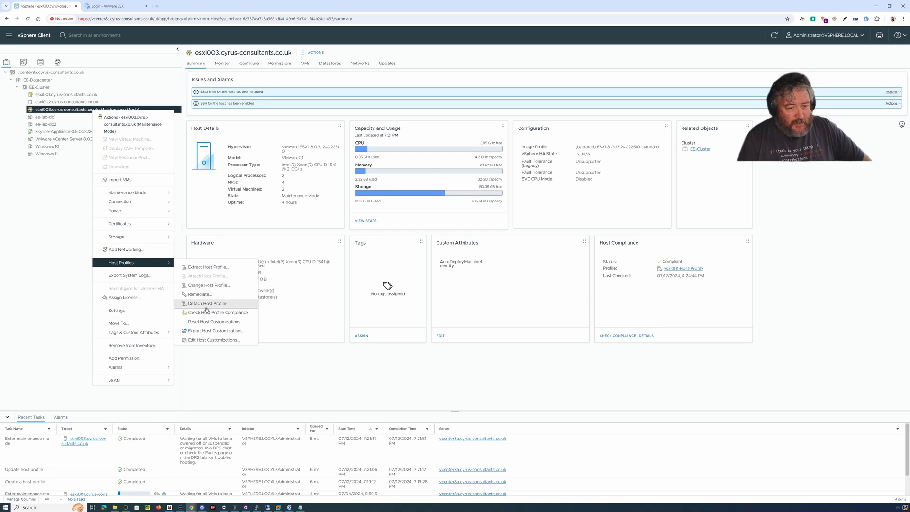
{"action": "left_click", "coordinate": [207, 303]}
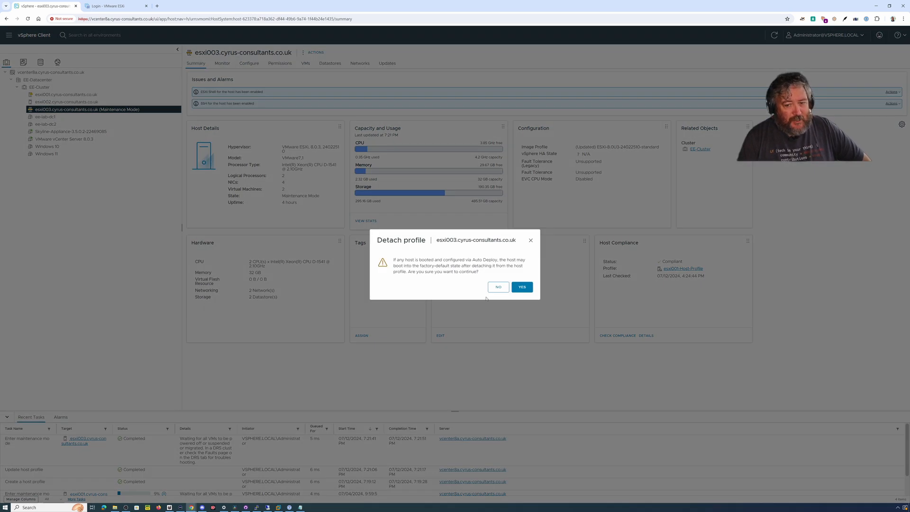
{"action": "left_click", "coordinate": [497, 287]}
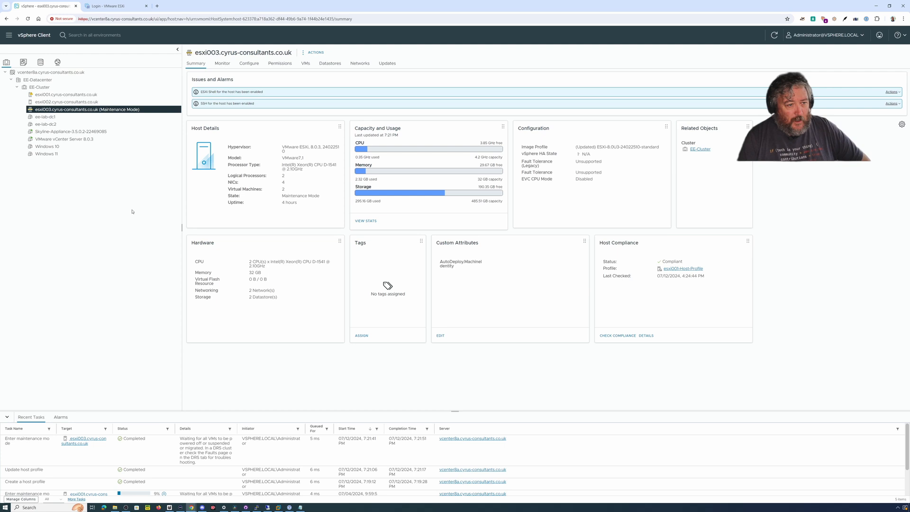
Step: Attach esxi002-host-profile to host esxi003
{"action": "right_click", "coordinate": [87, 109]}
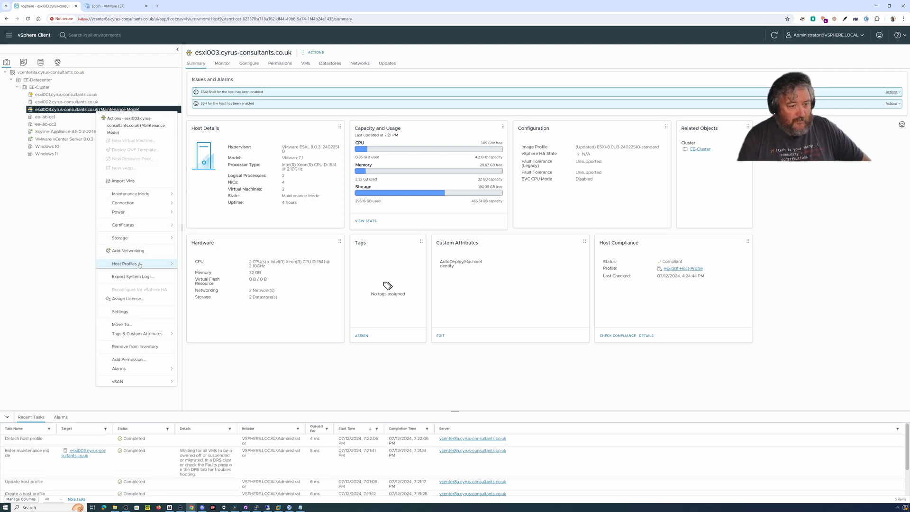
{"action": "left_click", "coordinate": [124, 263]}
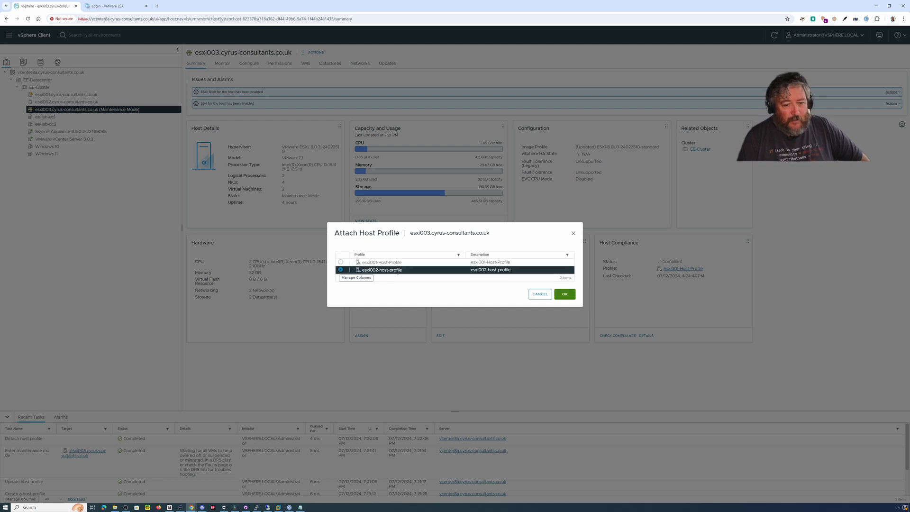
{"action": "left_click", "coordinate": [563, 294]}
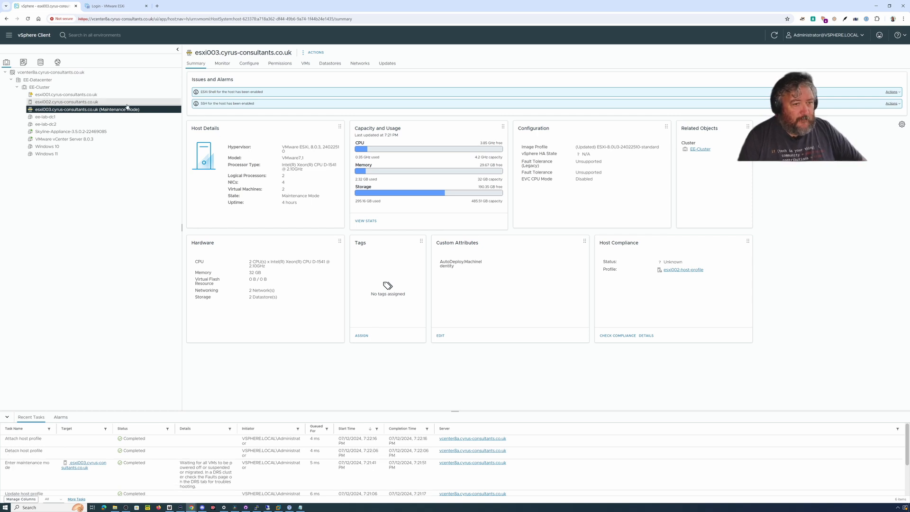
Step: Run Pre-check Remediation on esxi003 until it reads Pre-check Complete
{"action": "right_click", "coordinate": [87, 109]}
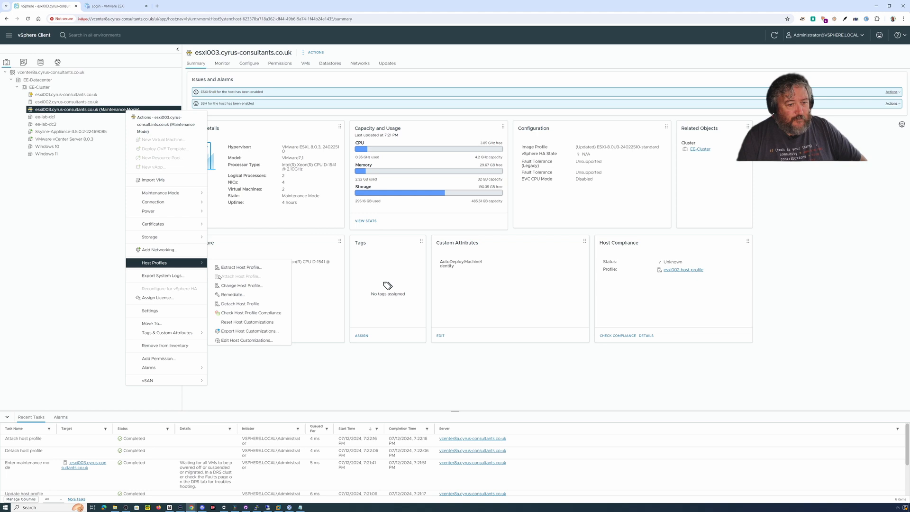
{"action": "left_click", "coordinate": [232, 294]}
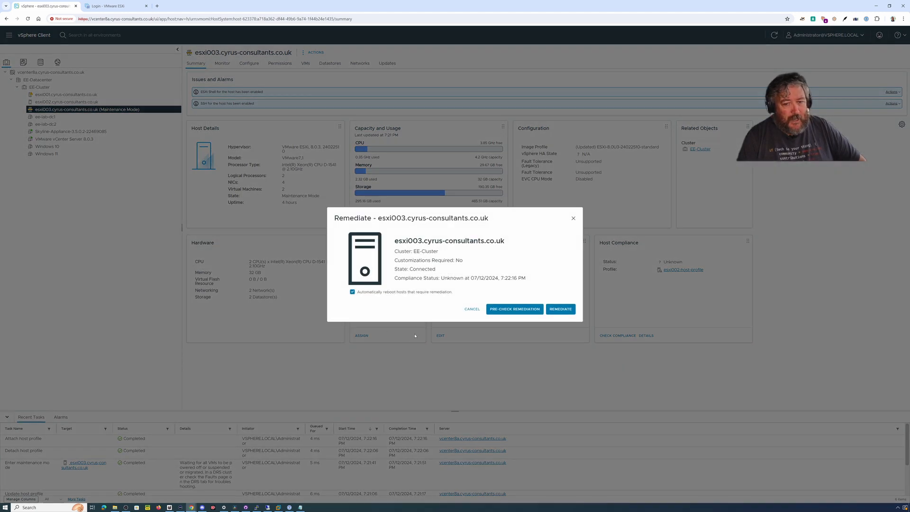
{"action": "left_click", "coordinate": [471, 308]}
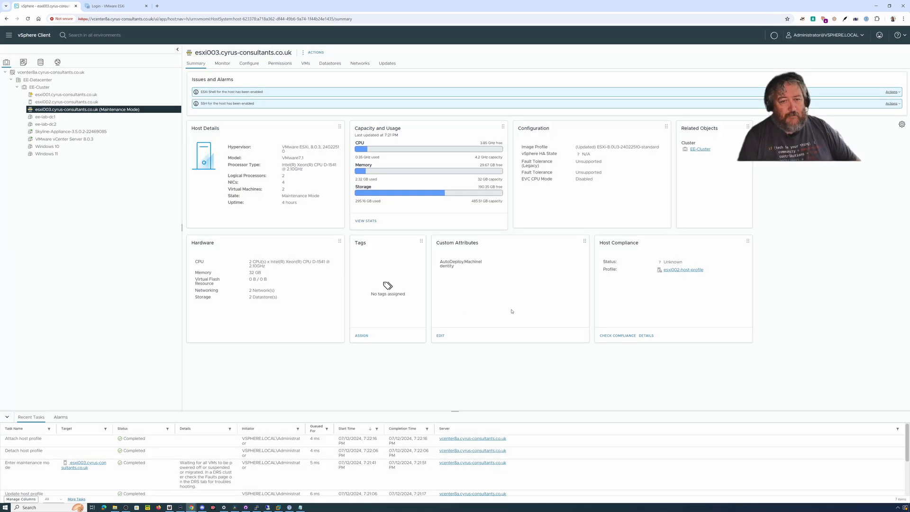
{"action": "left_click", "coordinate": [616, 335]}
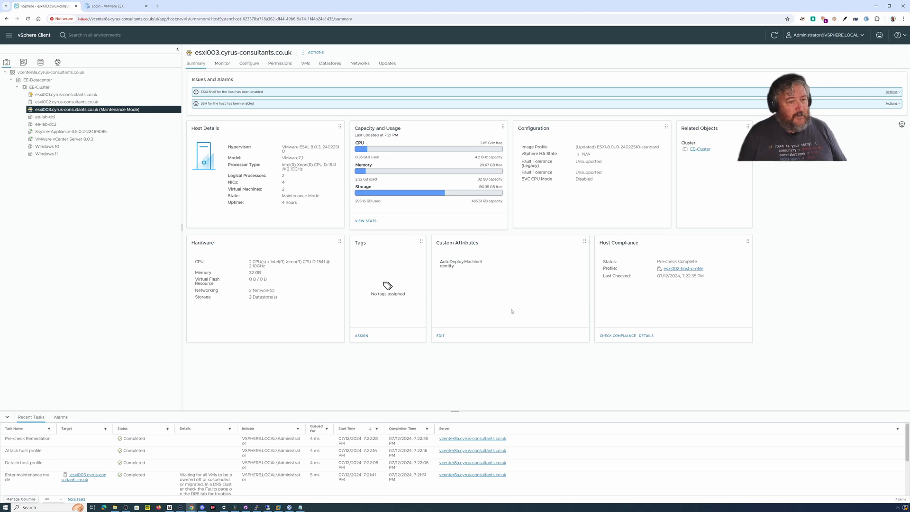
{"action": "mouse_move", "coordinate": [395, 97]}
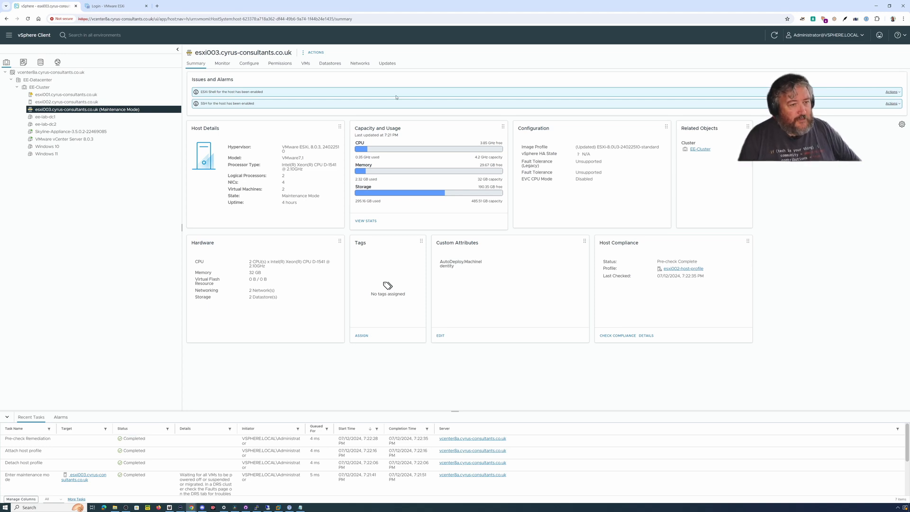
Step: Remediate esxi003 until Compliant, then return to the ESXi login page
{"action": "right_click", "coordinate": [87, 109]}
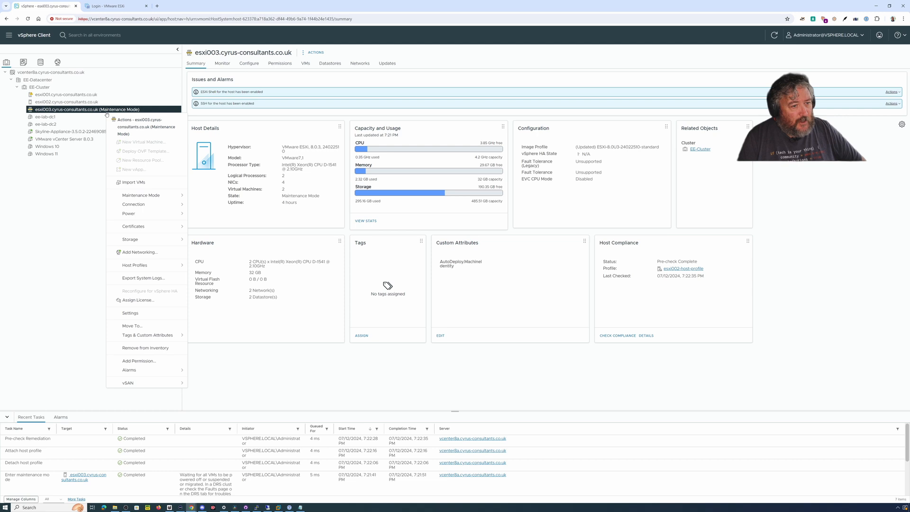
{"action": "mouse_move", "coordinate": [134, 265]}
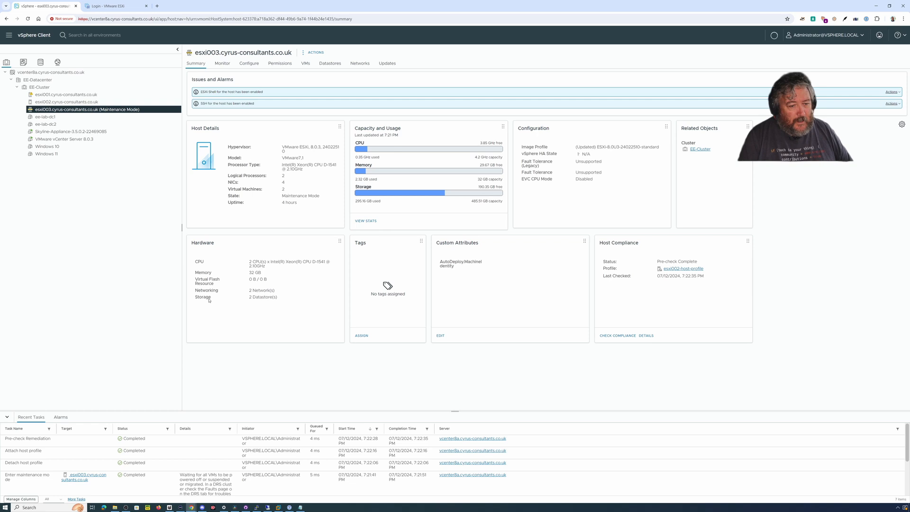
{"action": "mouse_move", "coordinate": [562, 312]}
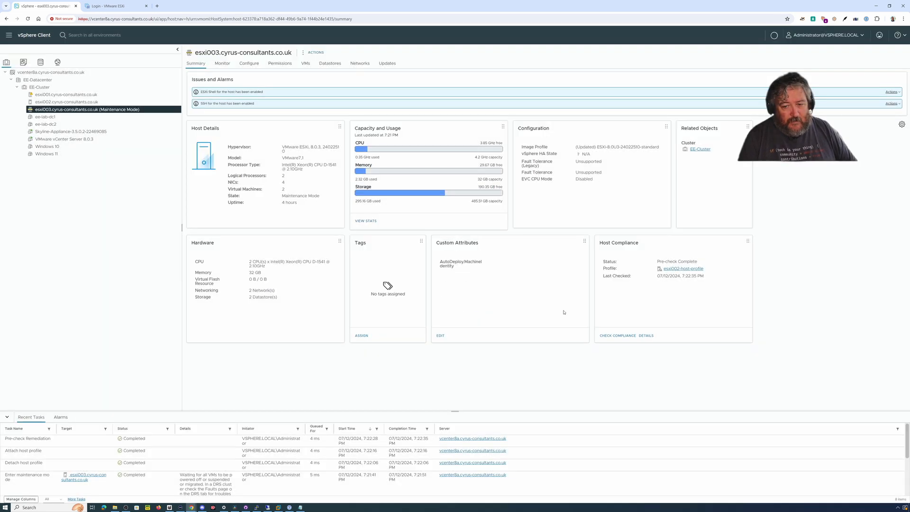
{"action": "left_click", "coordinate": [617, 335]}
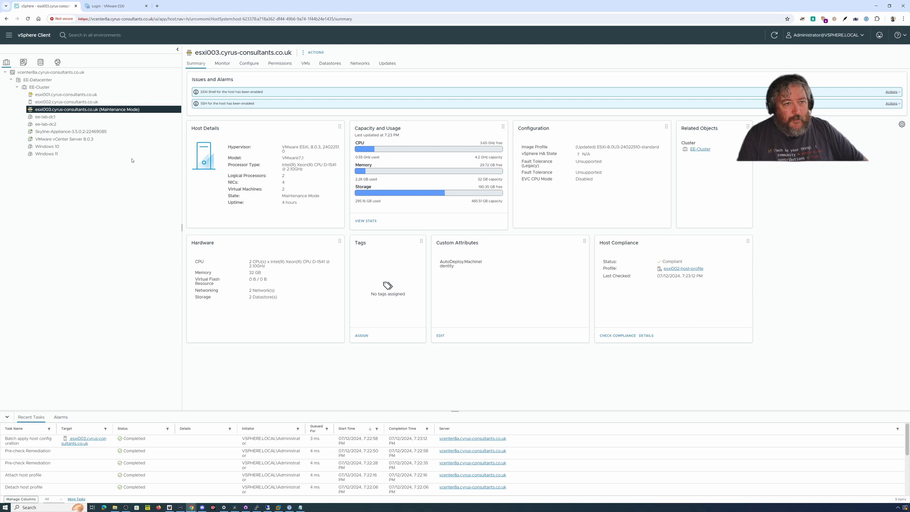
{"action": "left_click", "coordinate": [116, 6]}
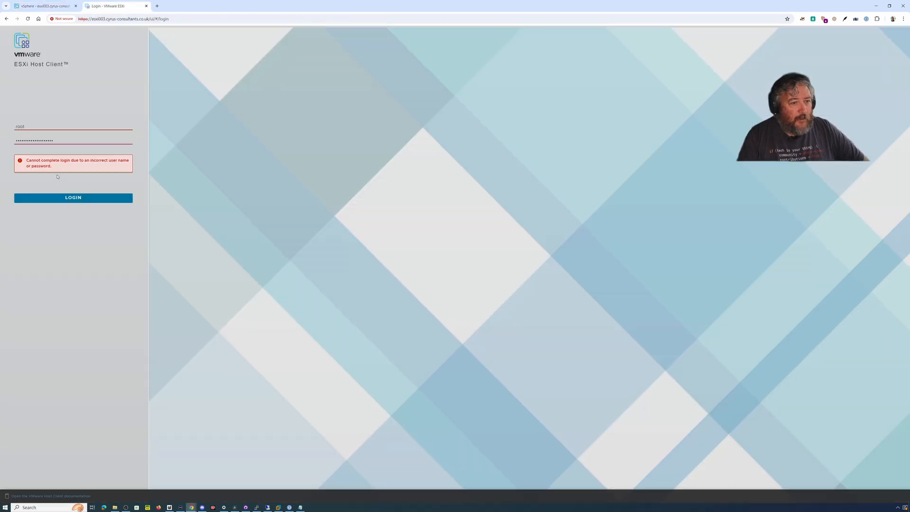
Step: Retry the root login to esxi003 with the re-entered password; it is rejected
{"action": "left_click", "coordinate": [73, 140]}
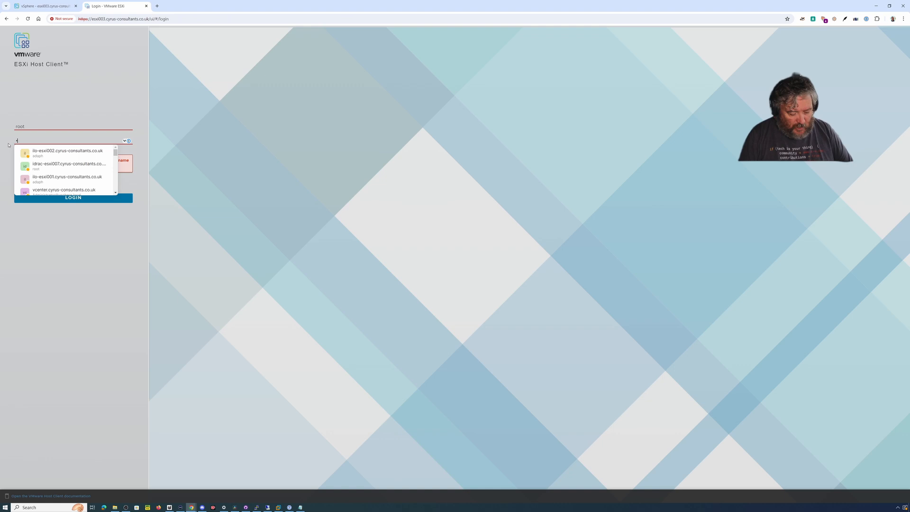
{"action": "left_click", "coordinate": [73, 197]}
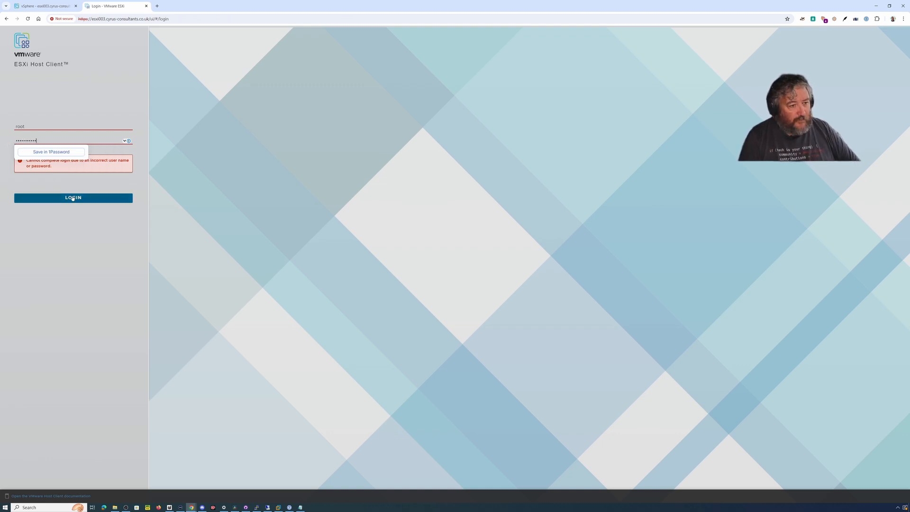
{"action": "left_click", "coordinate": [73, 197]}
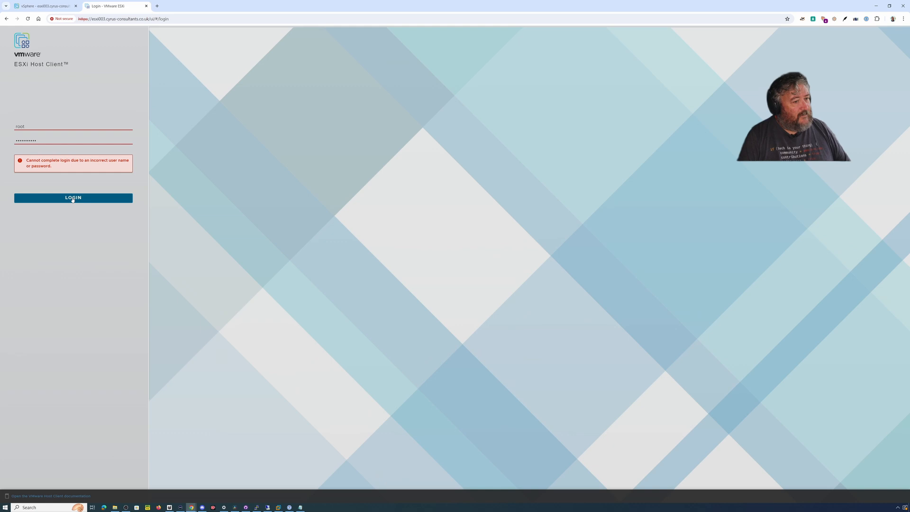
{"action": "mouse_move", "coordinate": [230, 464]}
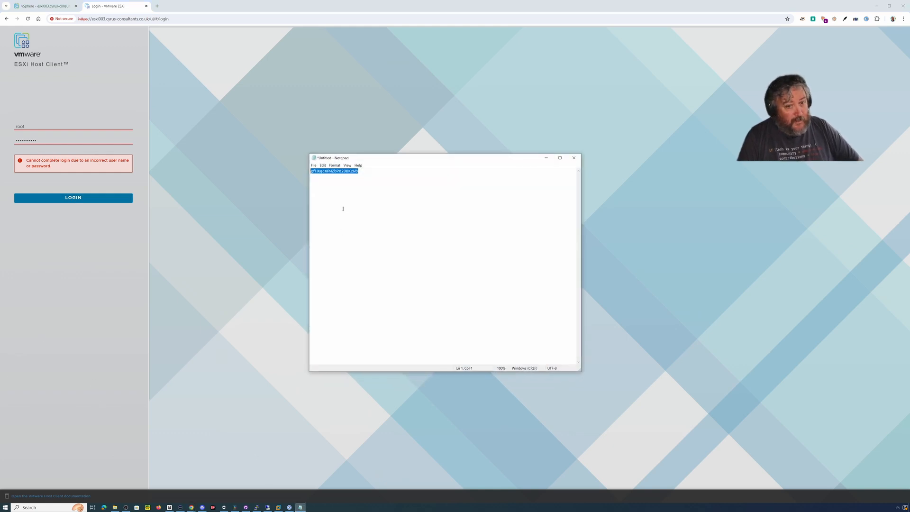
Step: Copy the selected password text from Notepad and minimize the notes window
{"action": "right_click", "coordinate": [334, 171]}
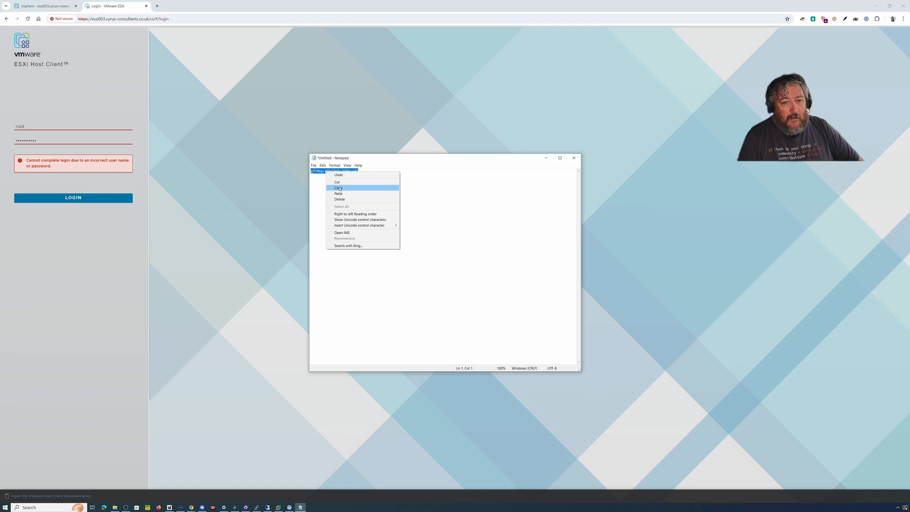
{"action": "left_click", "coordinate": [337, 188]}
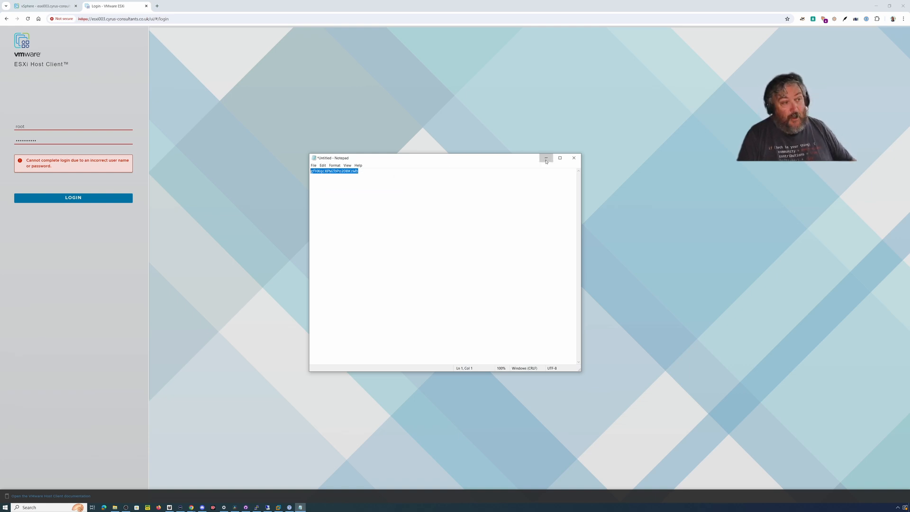
{"action": "left_click", "coordinate": [545, 157]}
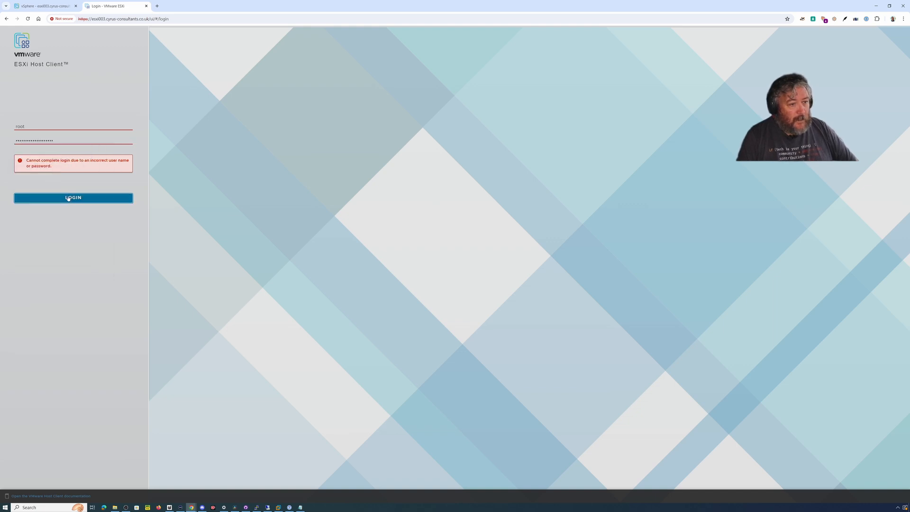
Step: Log in to esxi003 as root using the pasted password
{"action": "left_click", "coordinate": [73, 197]}
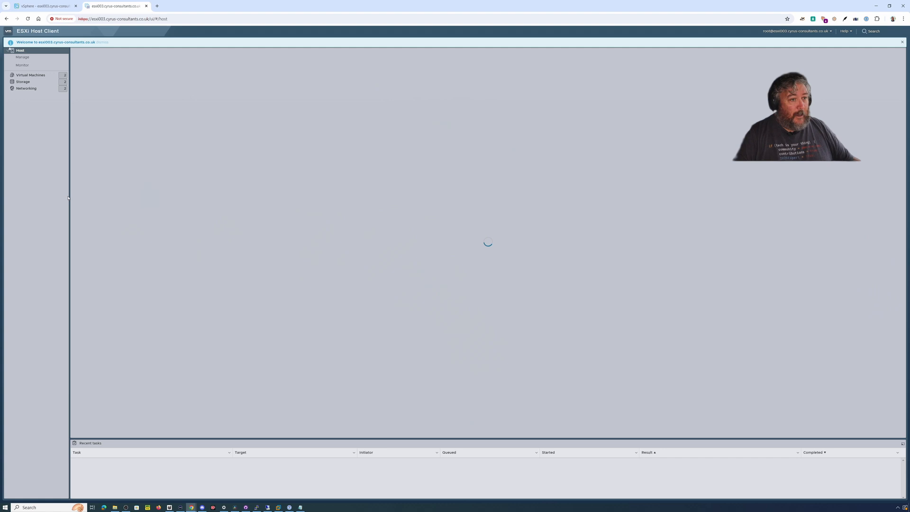